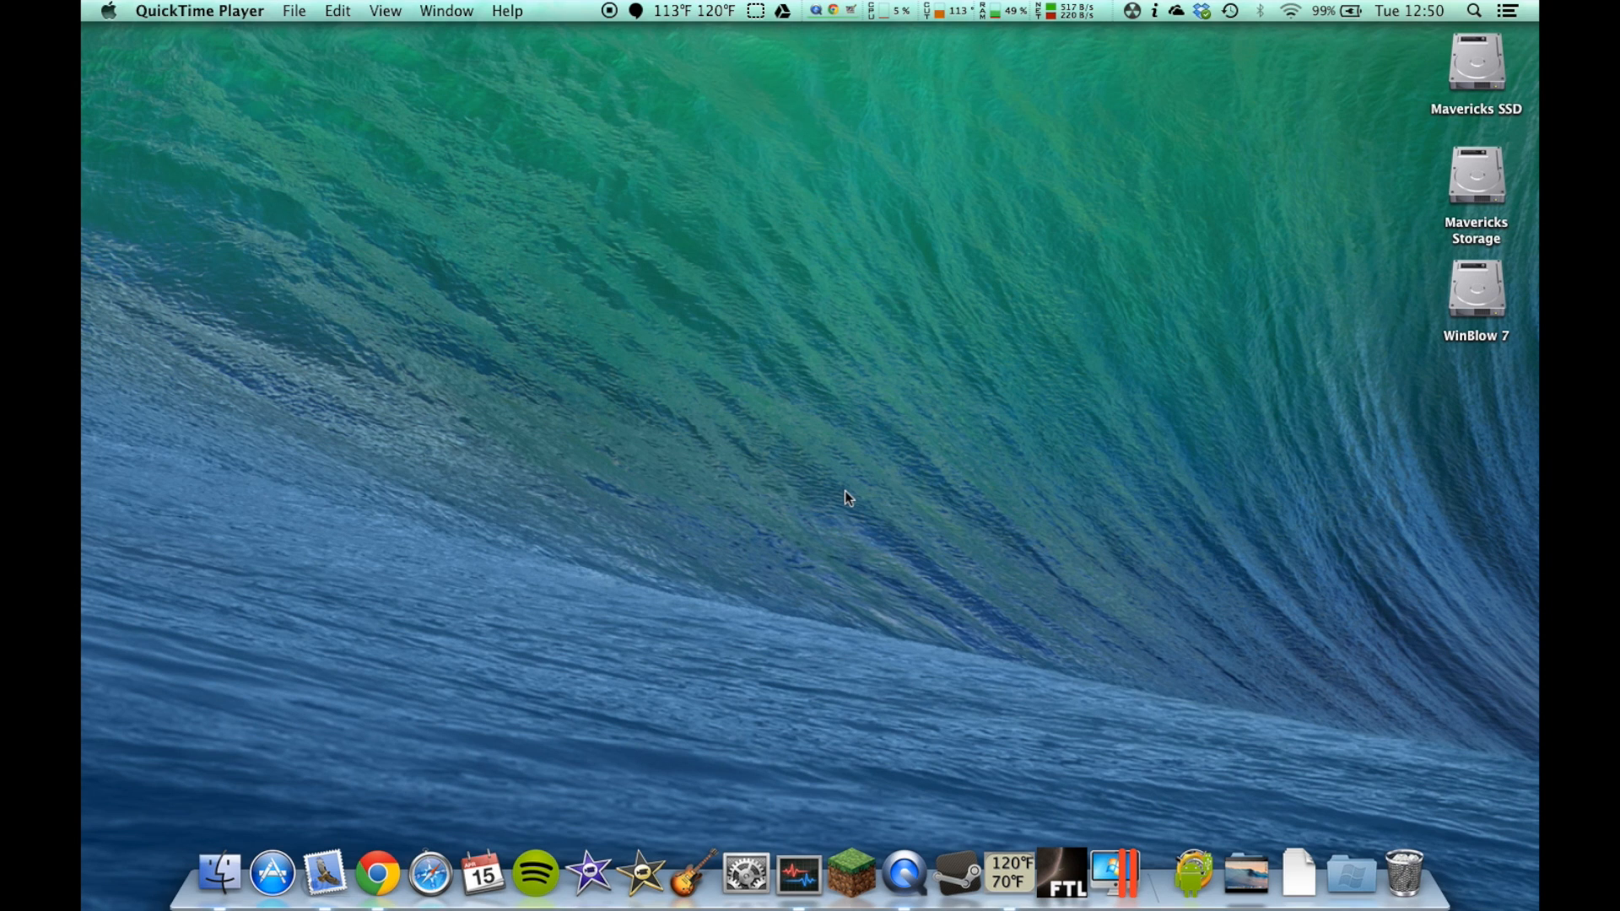
mouse_move(195, 833)
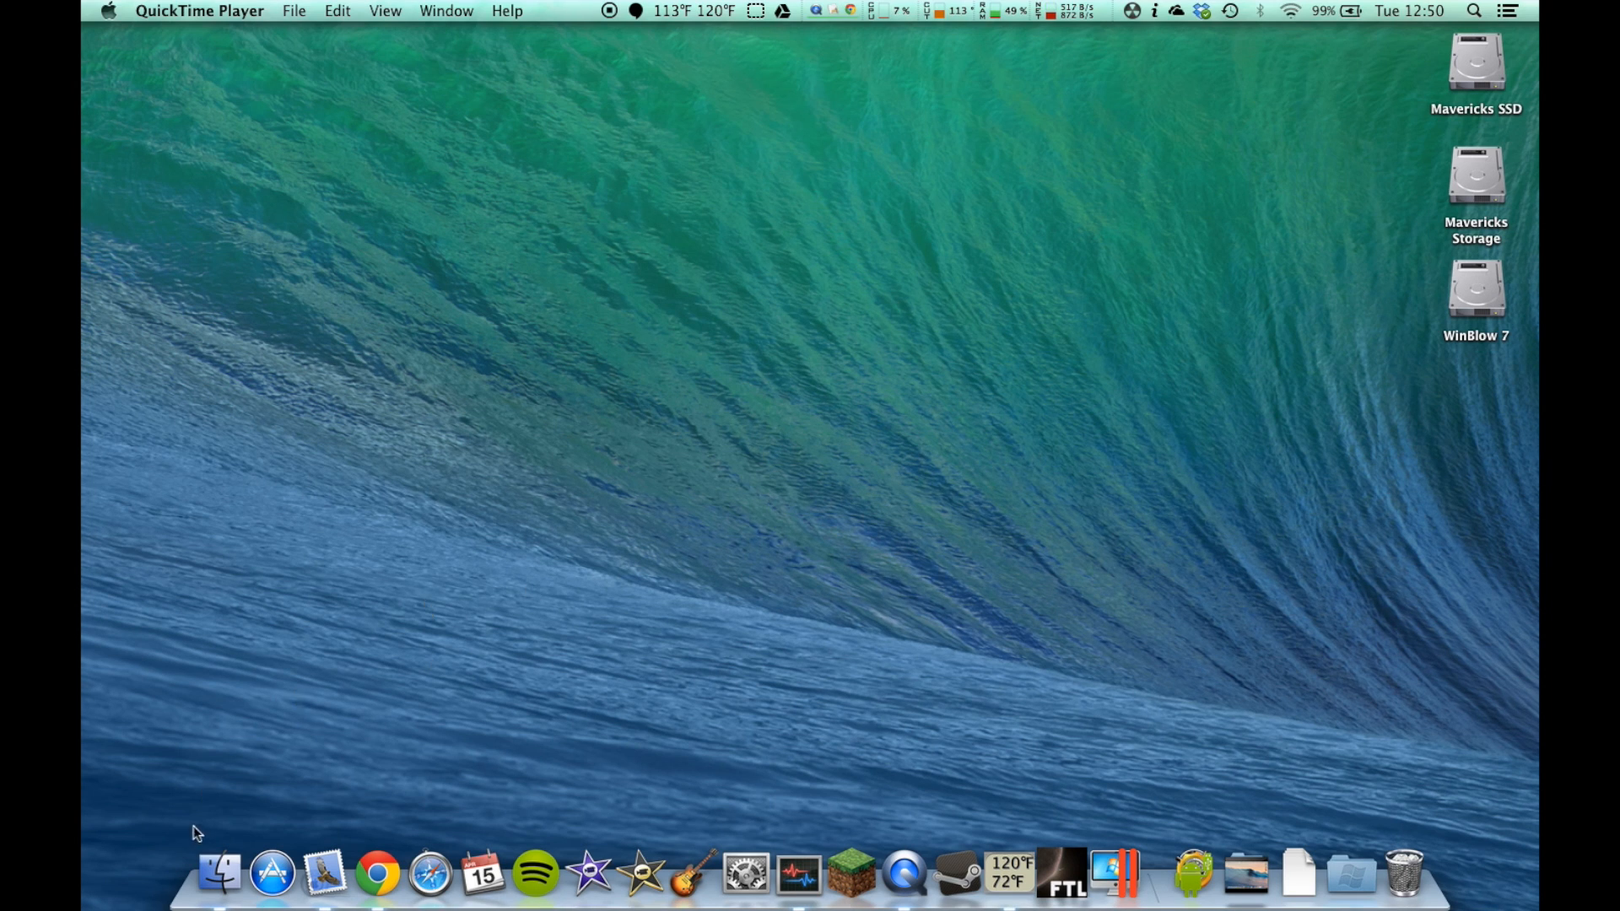
mouse_move(210, 834)
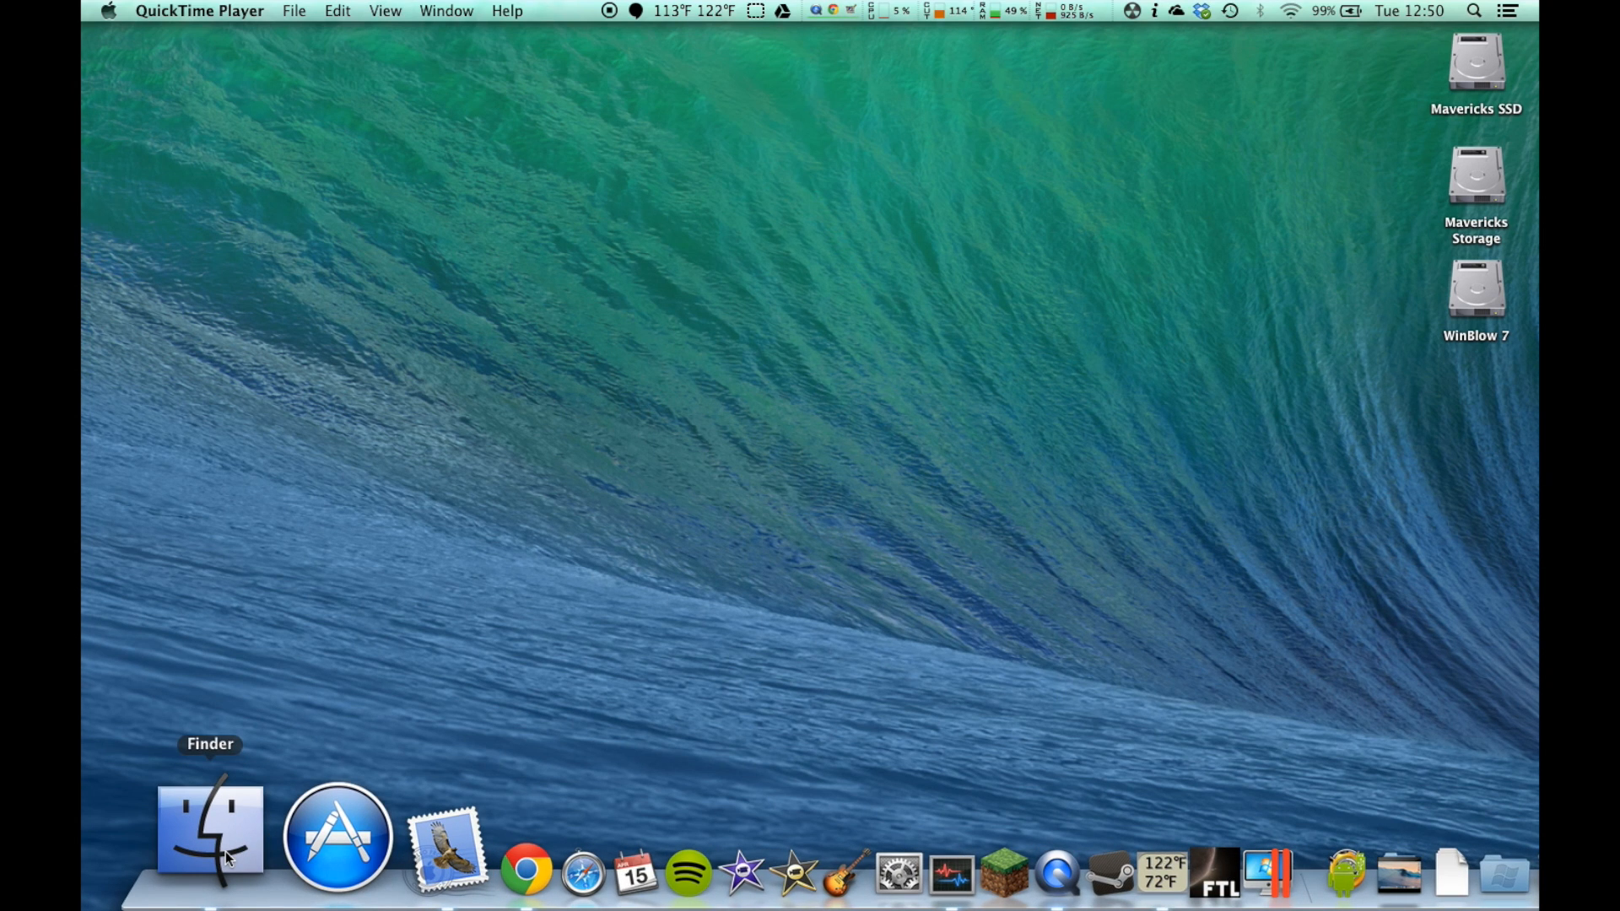
Bring up a Finder window on the Mavericks SSD drive from the Dock.
left_click(209, 831)
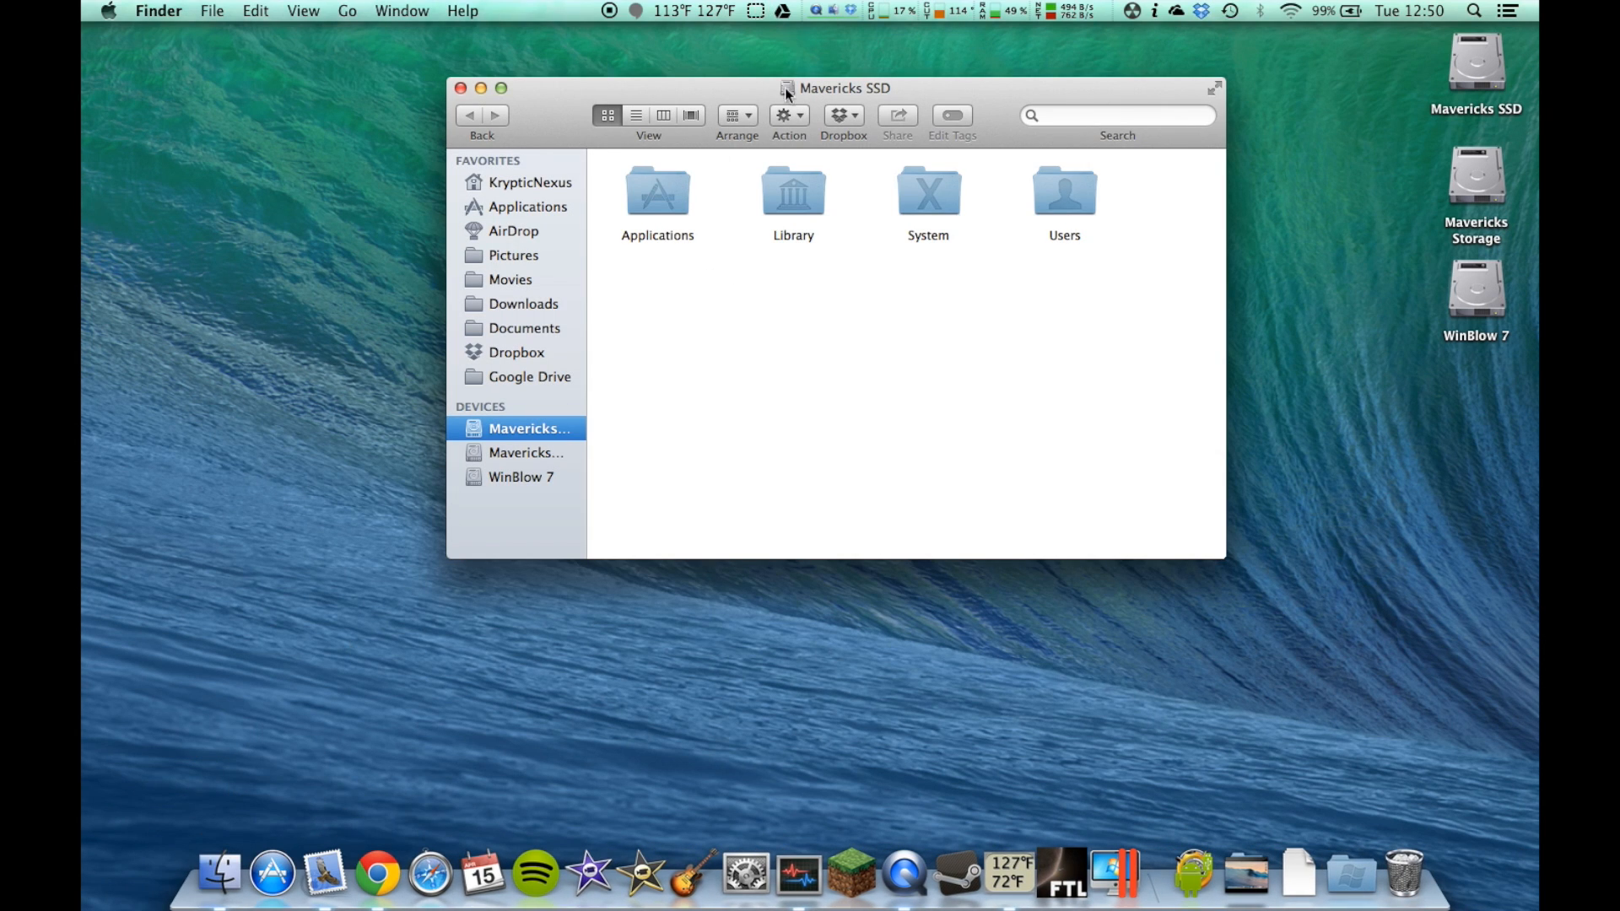
mouse_move(800, 95)
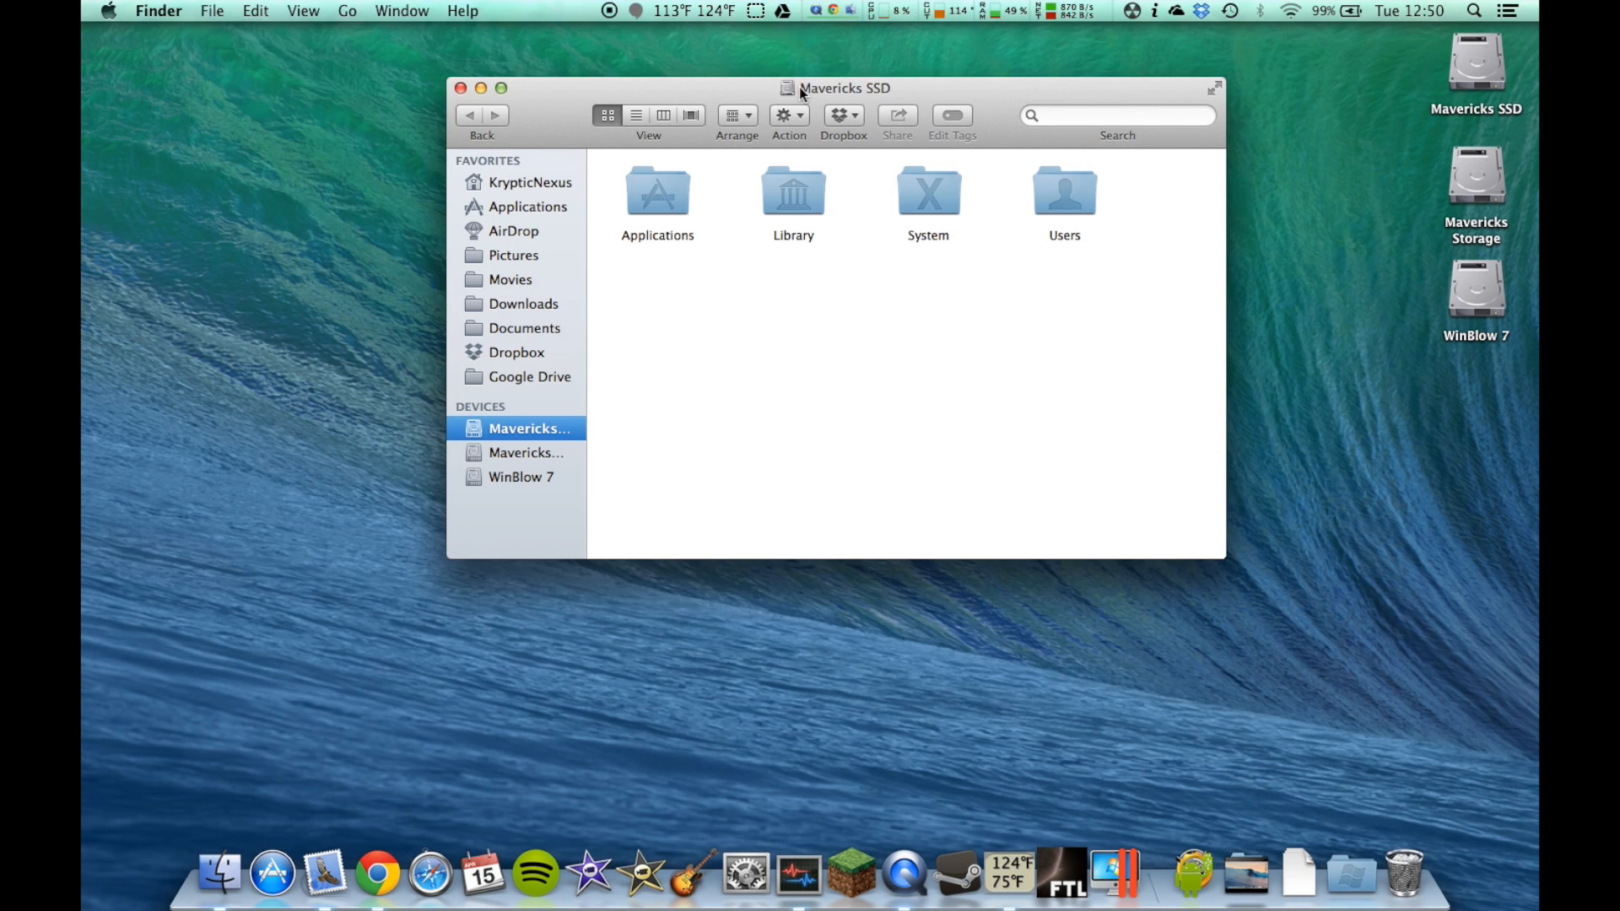
mouse_move(1323, 83)
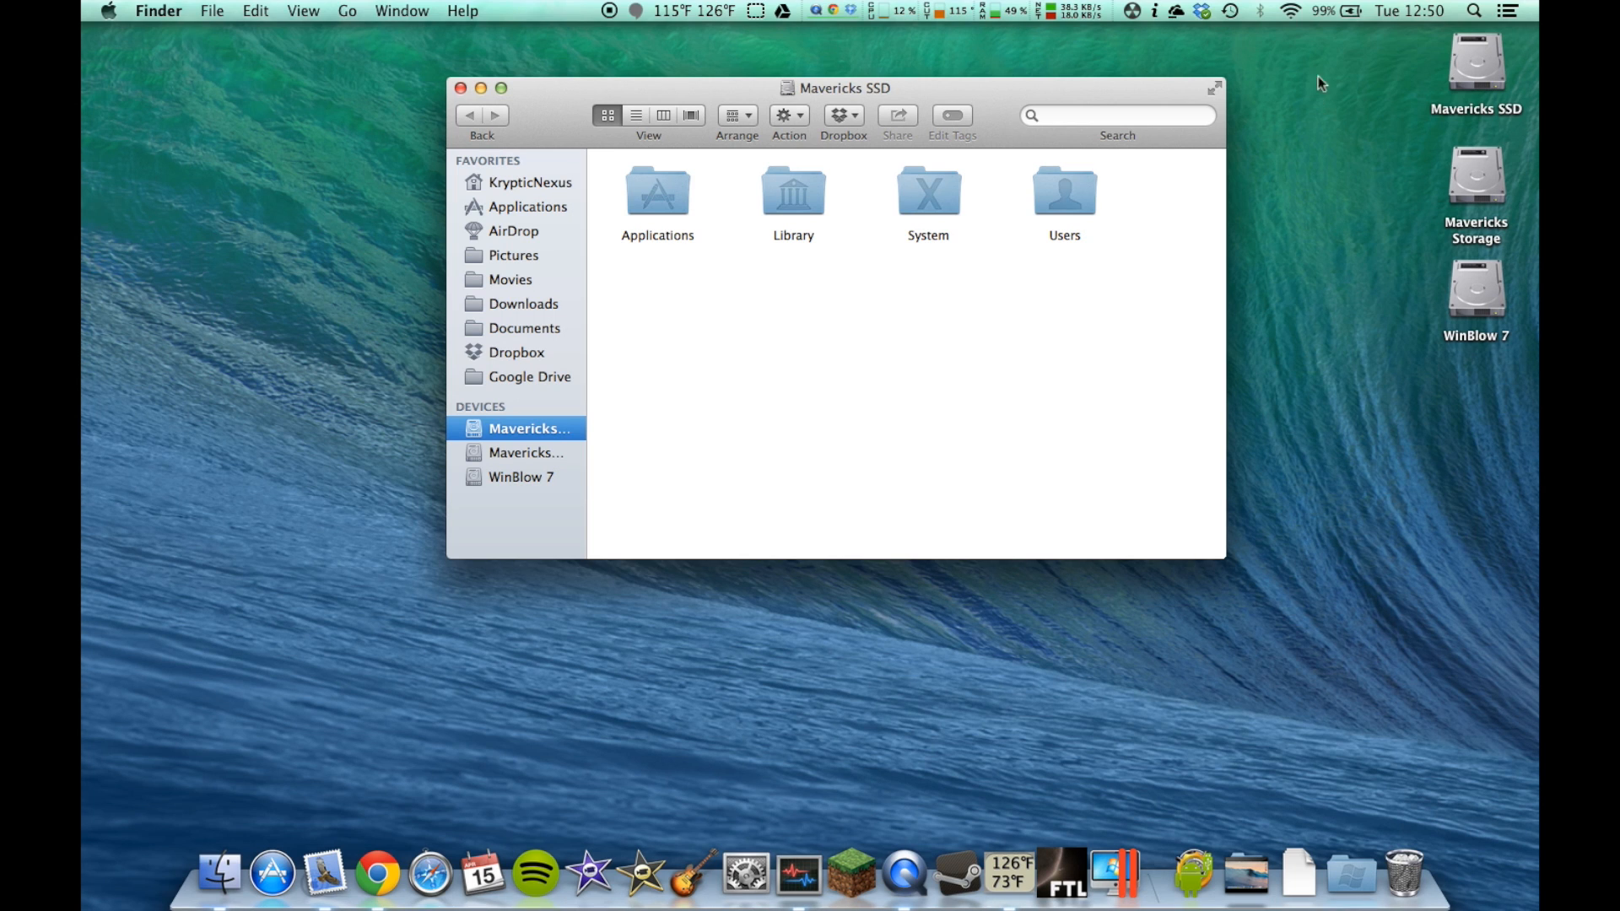
mouse_move(872, 339)
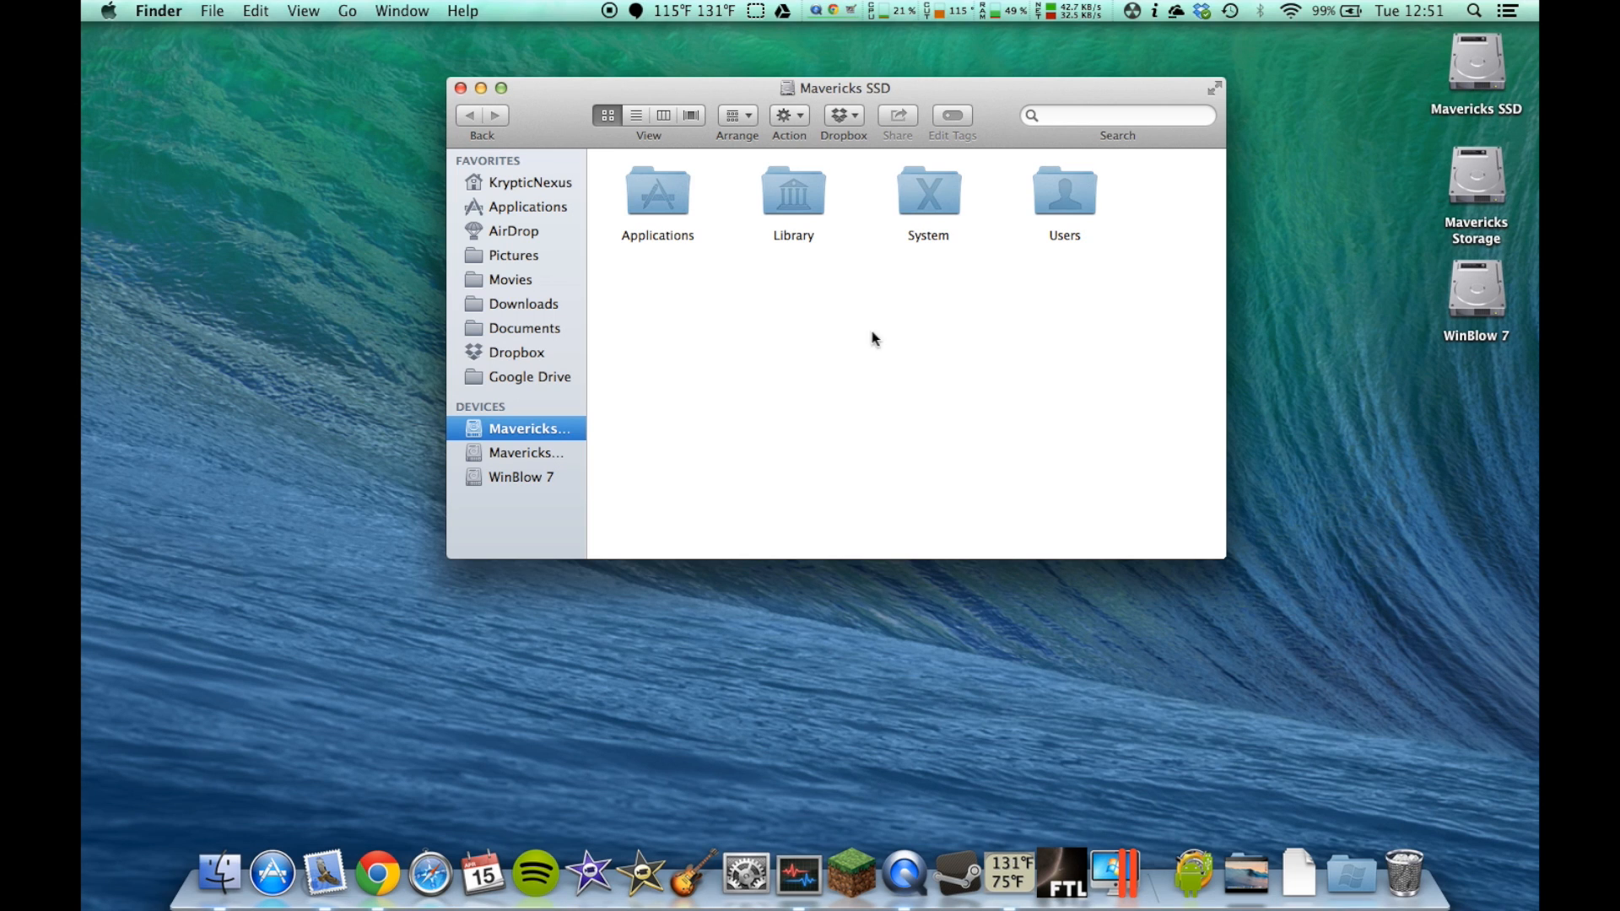
mouse_move(523, 446)
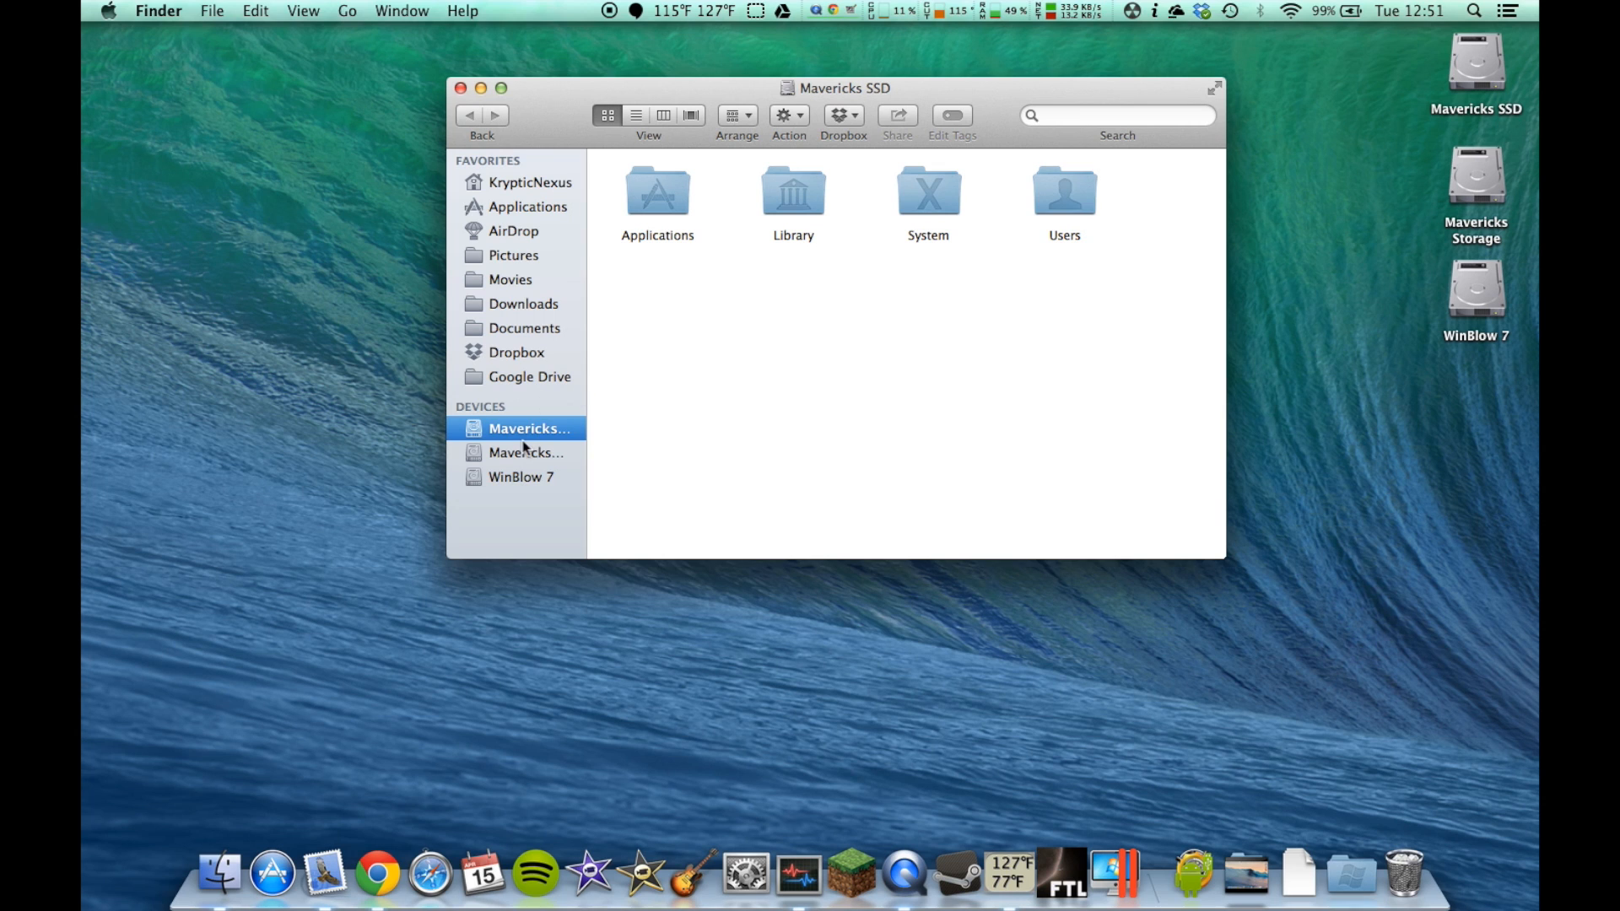
mouse_move(688, 204)
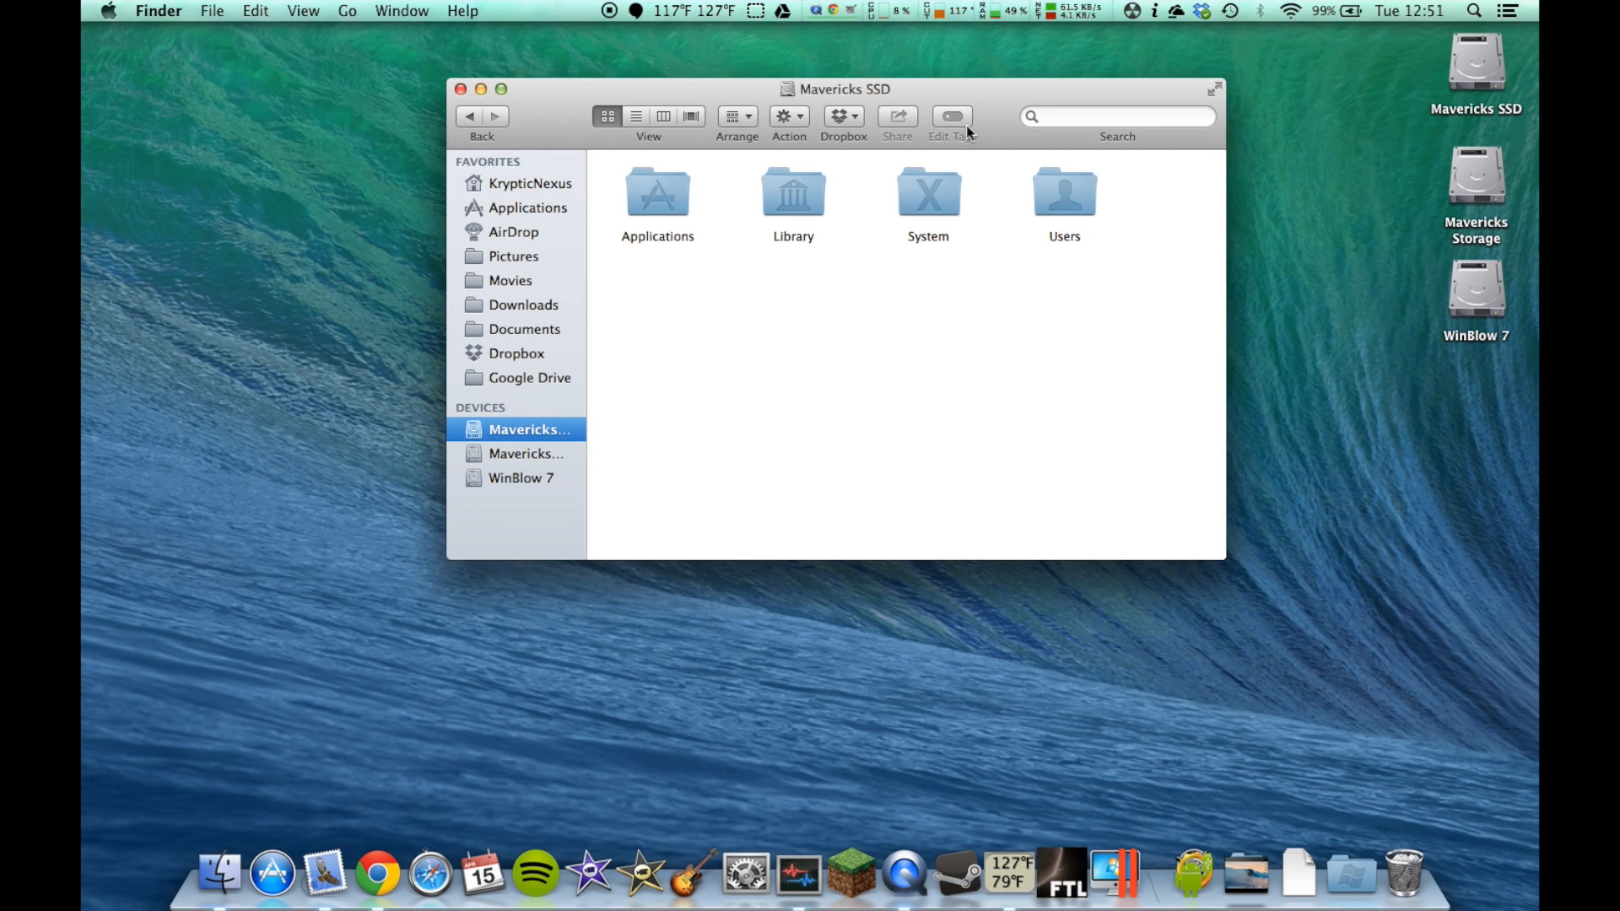
mouse_move(1051, 201)
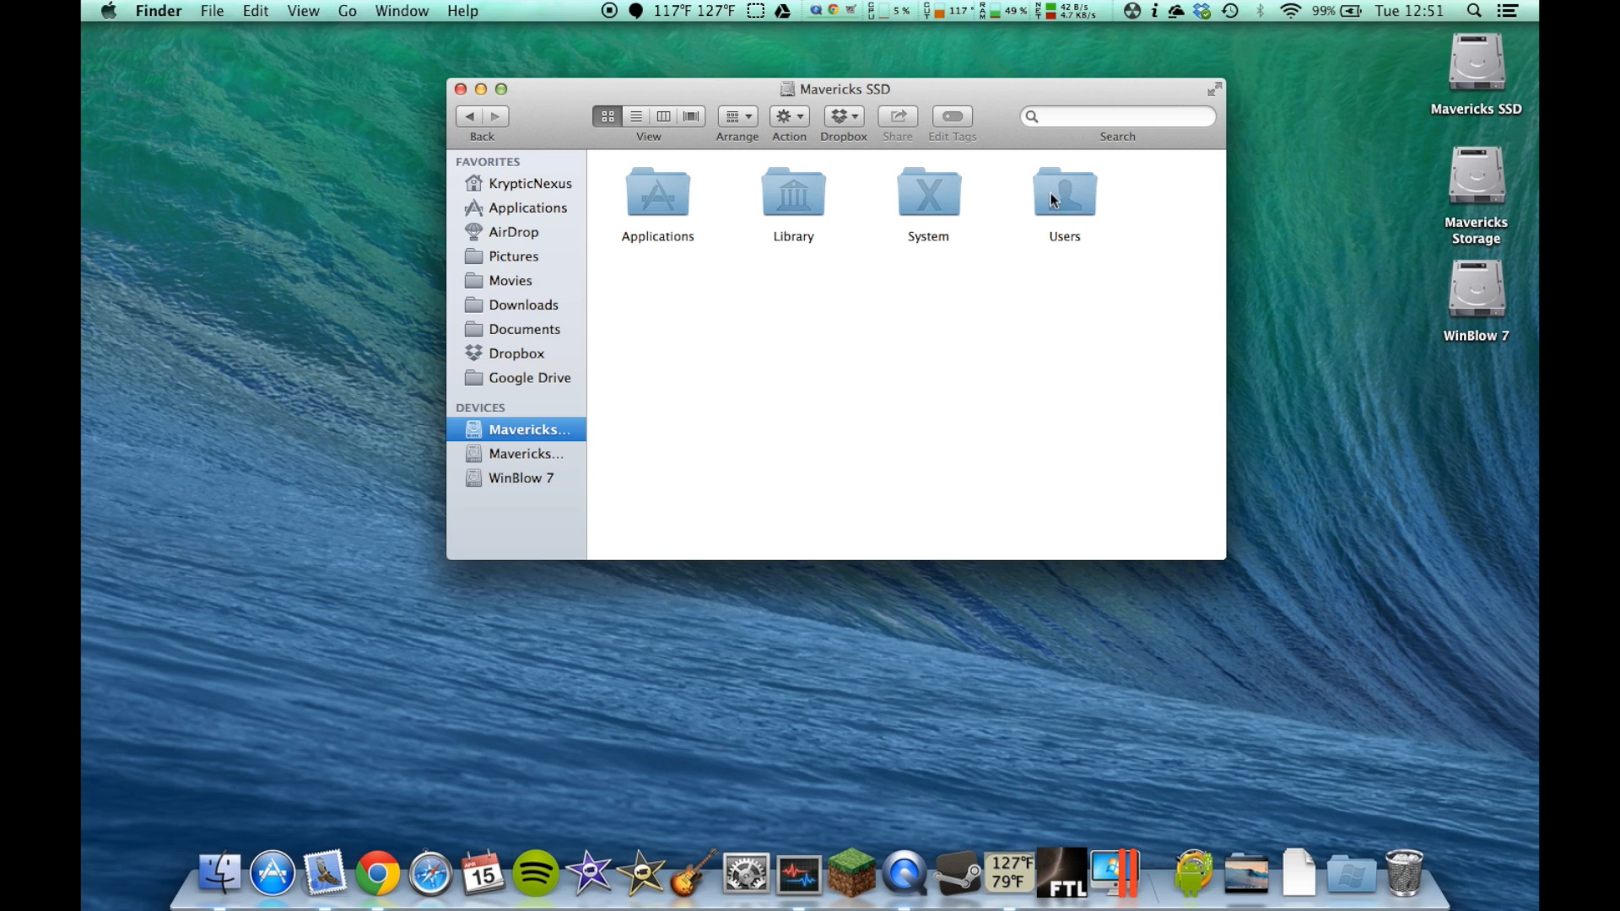
Navigate into Users, the home folder, and its Library folder.
double_click(1064, 194)
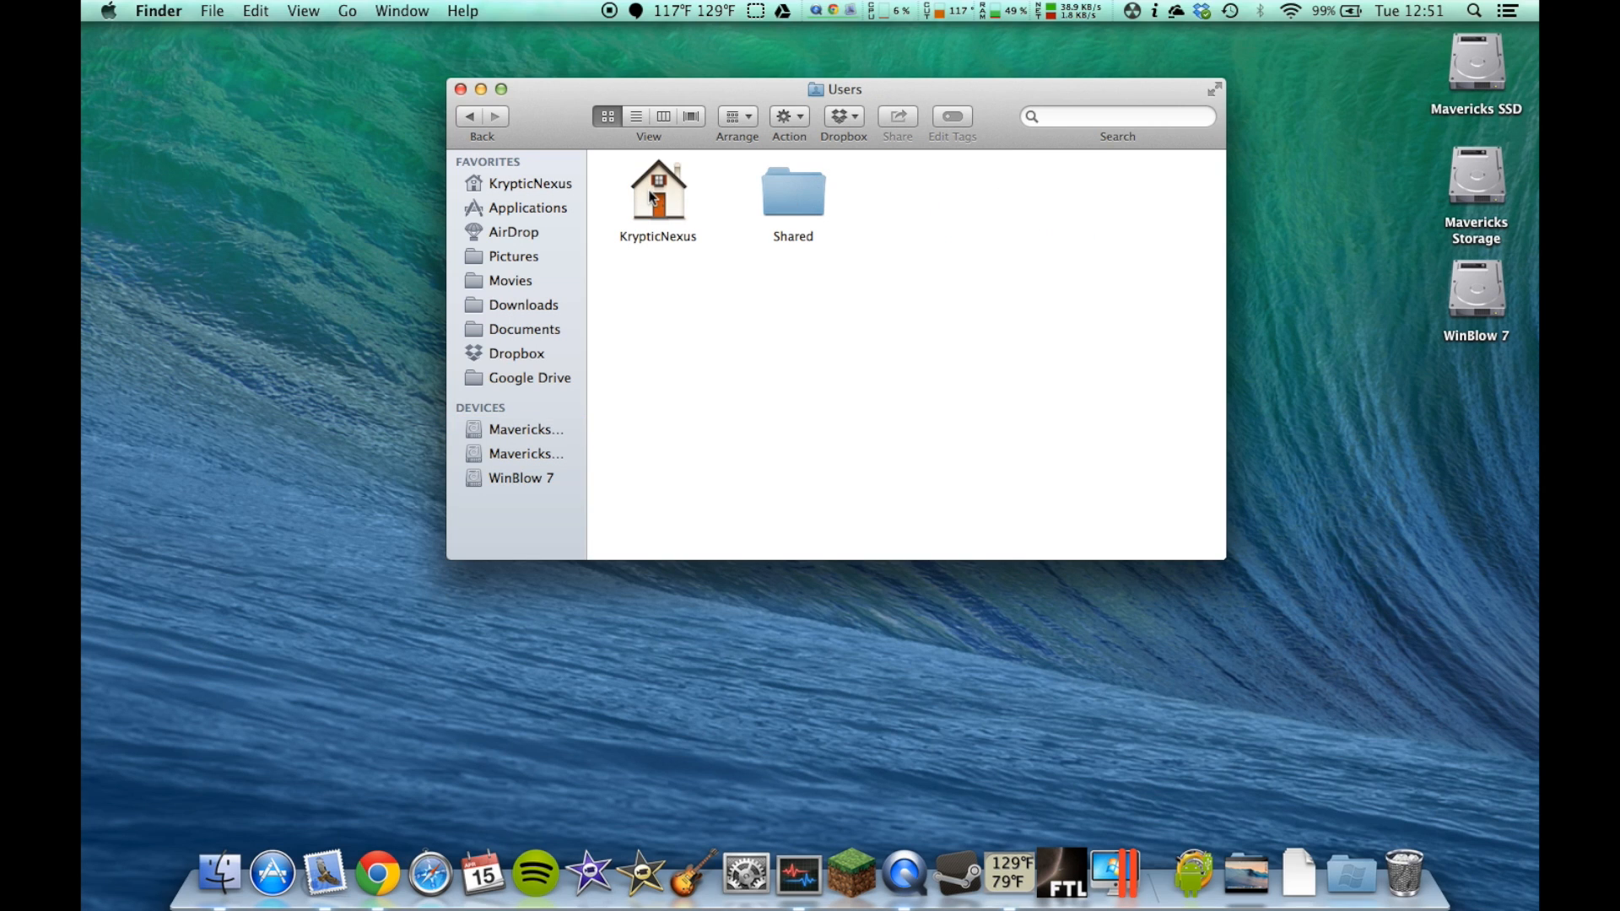
double_click(658, 196)
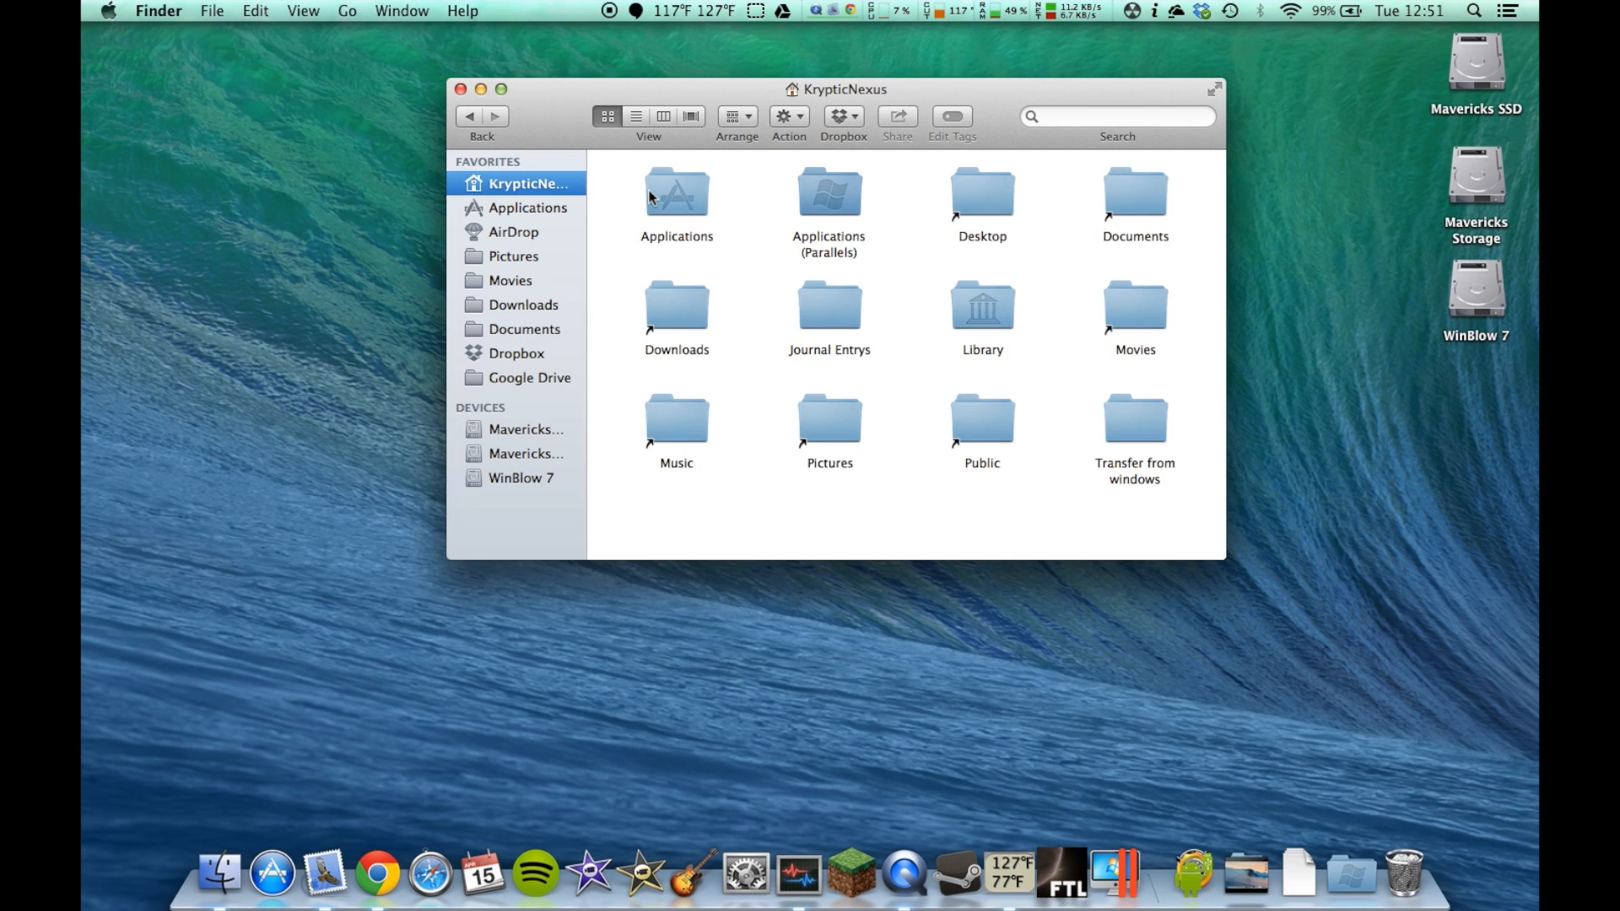
left_click(982, 302)
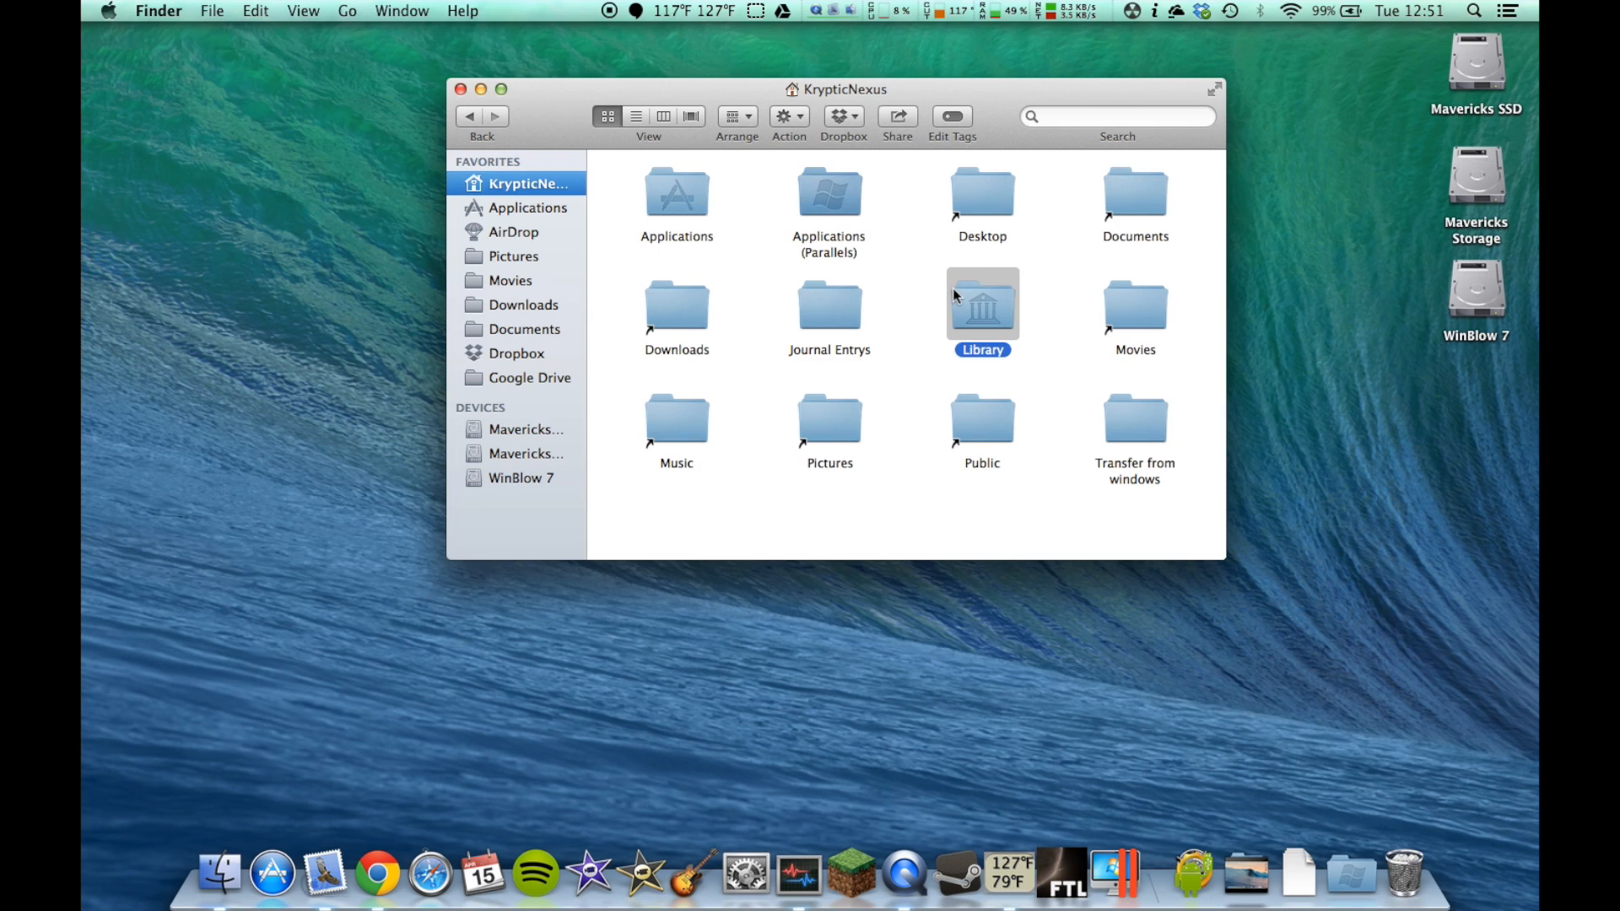
double_click(980, 302)
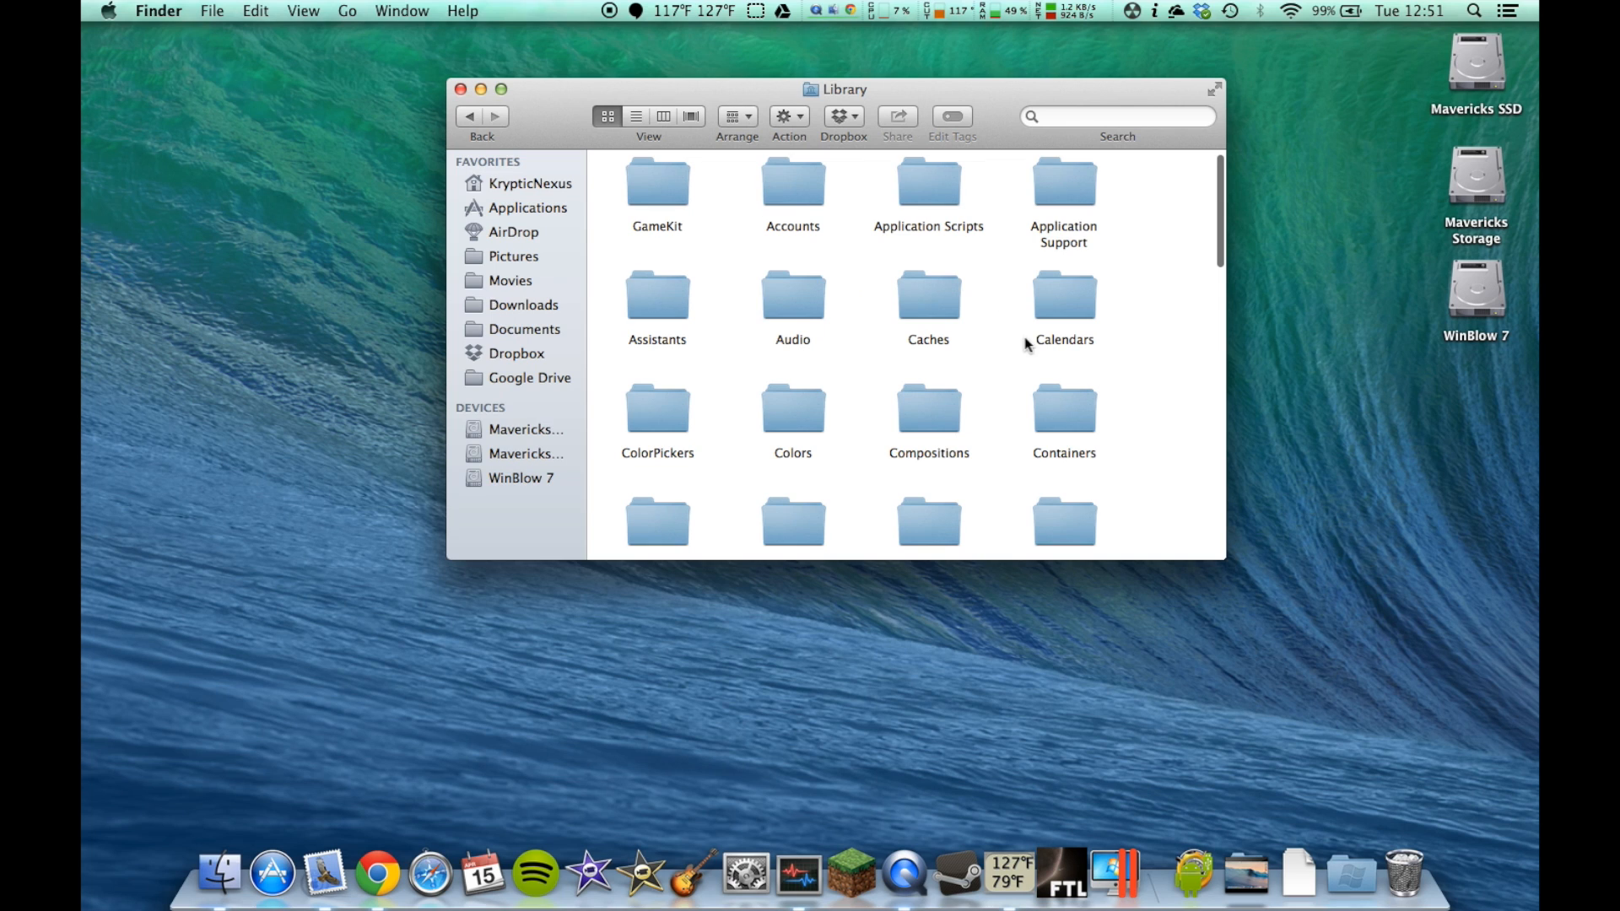
Continue into Application Support and the FasterThanLight folder with the .sav files.
left_click(1063, 181)
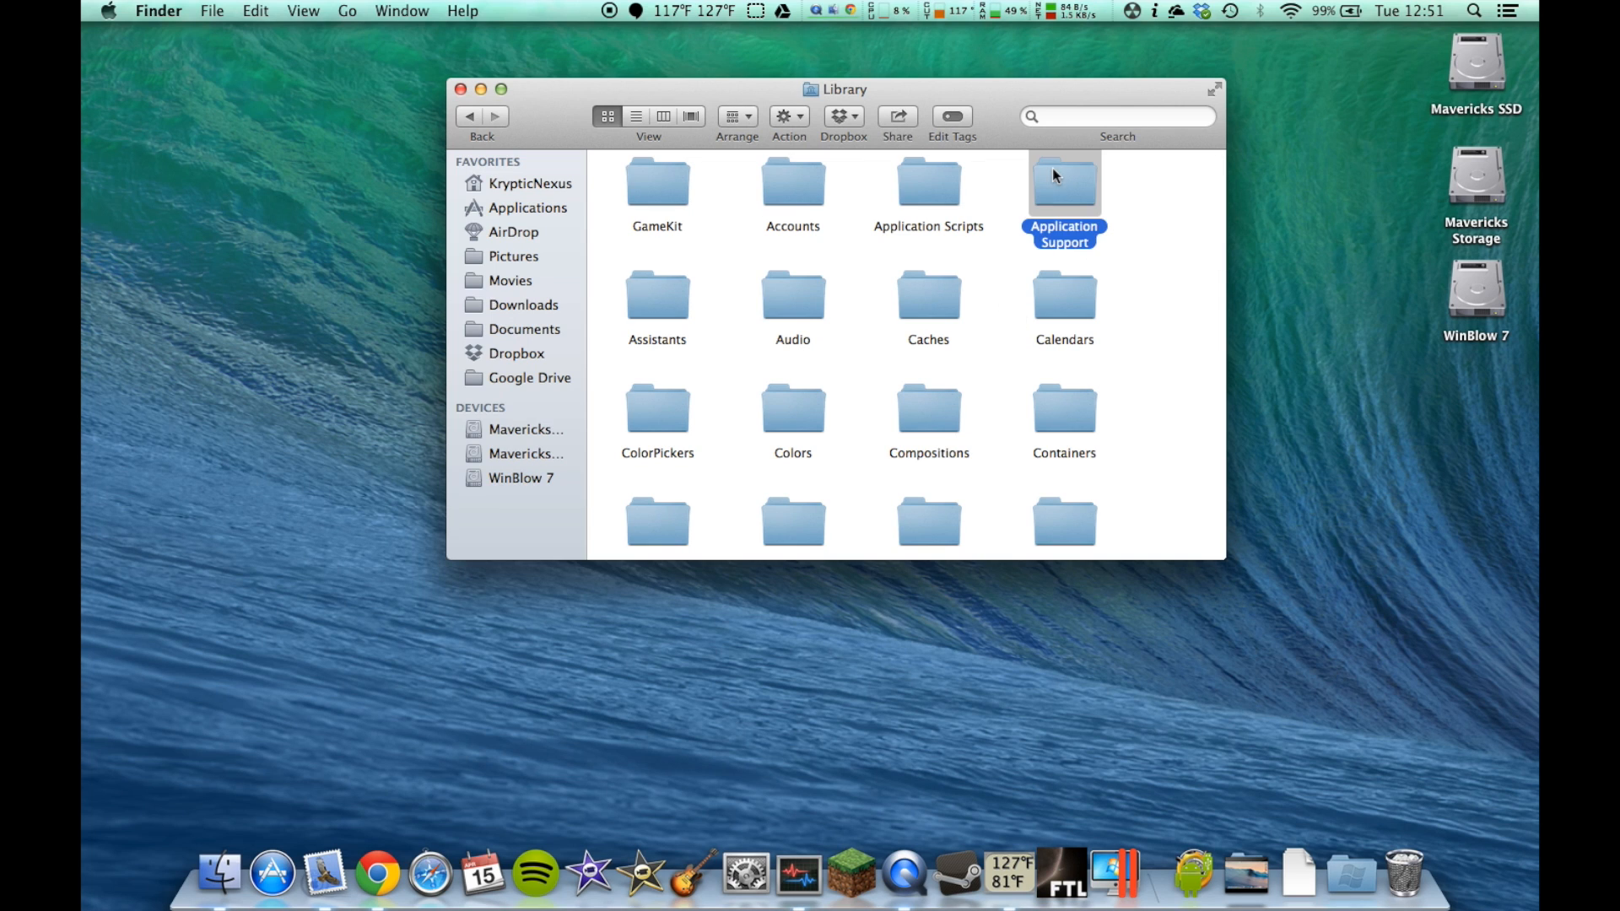
double_click(1065, 180)
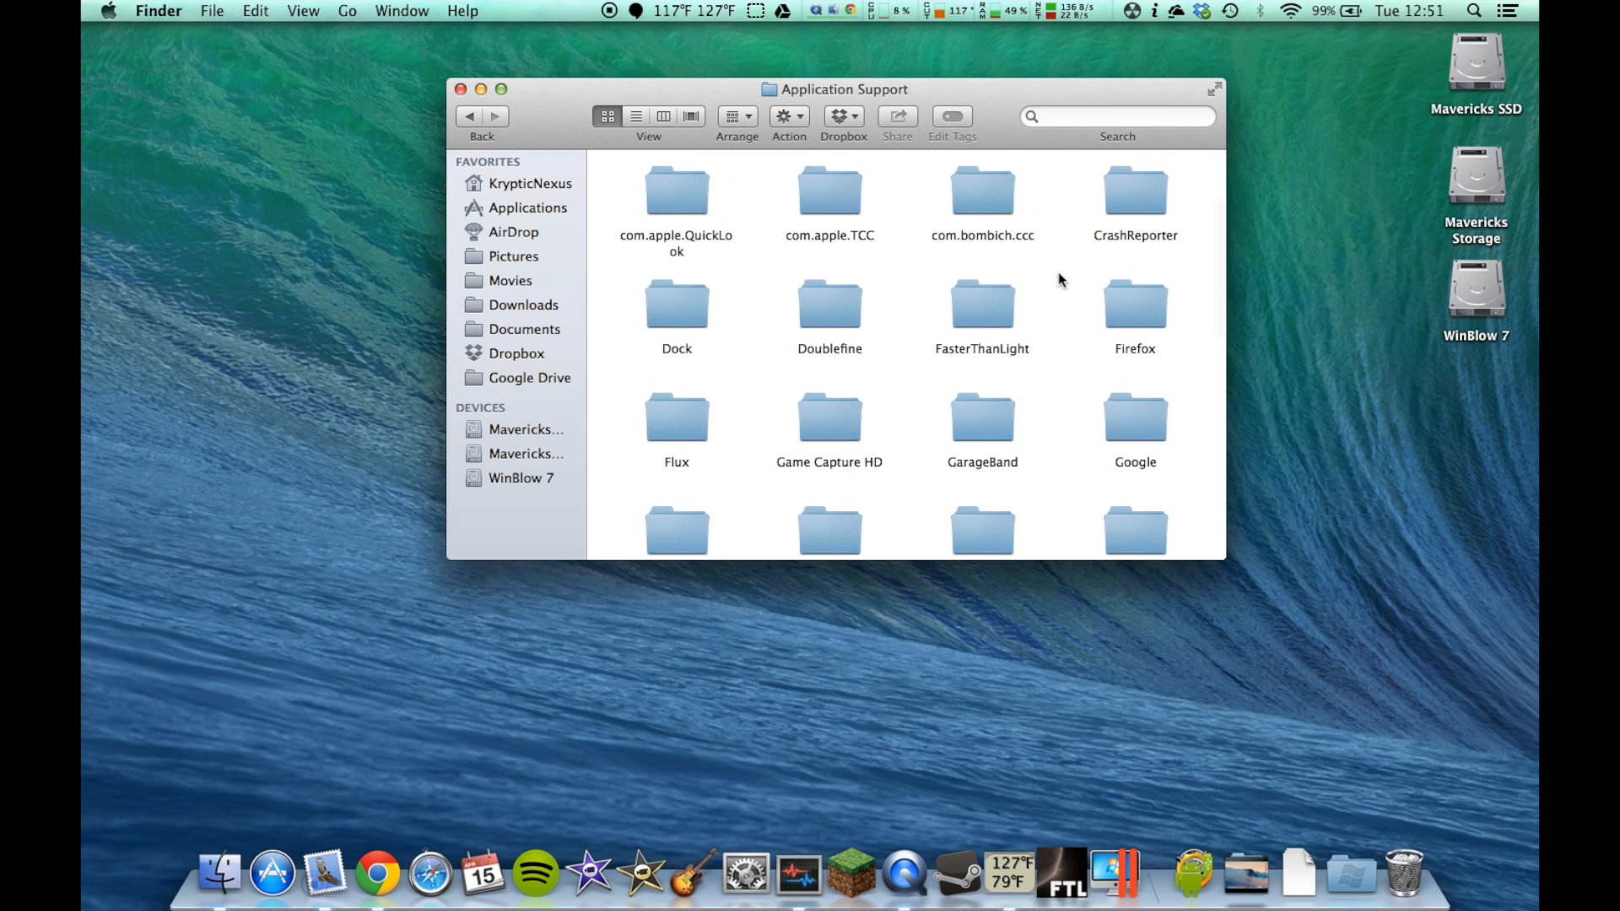
left_click(981, 304)
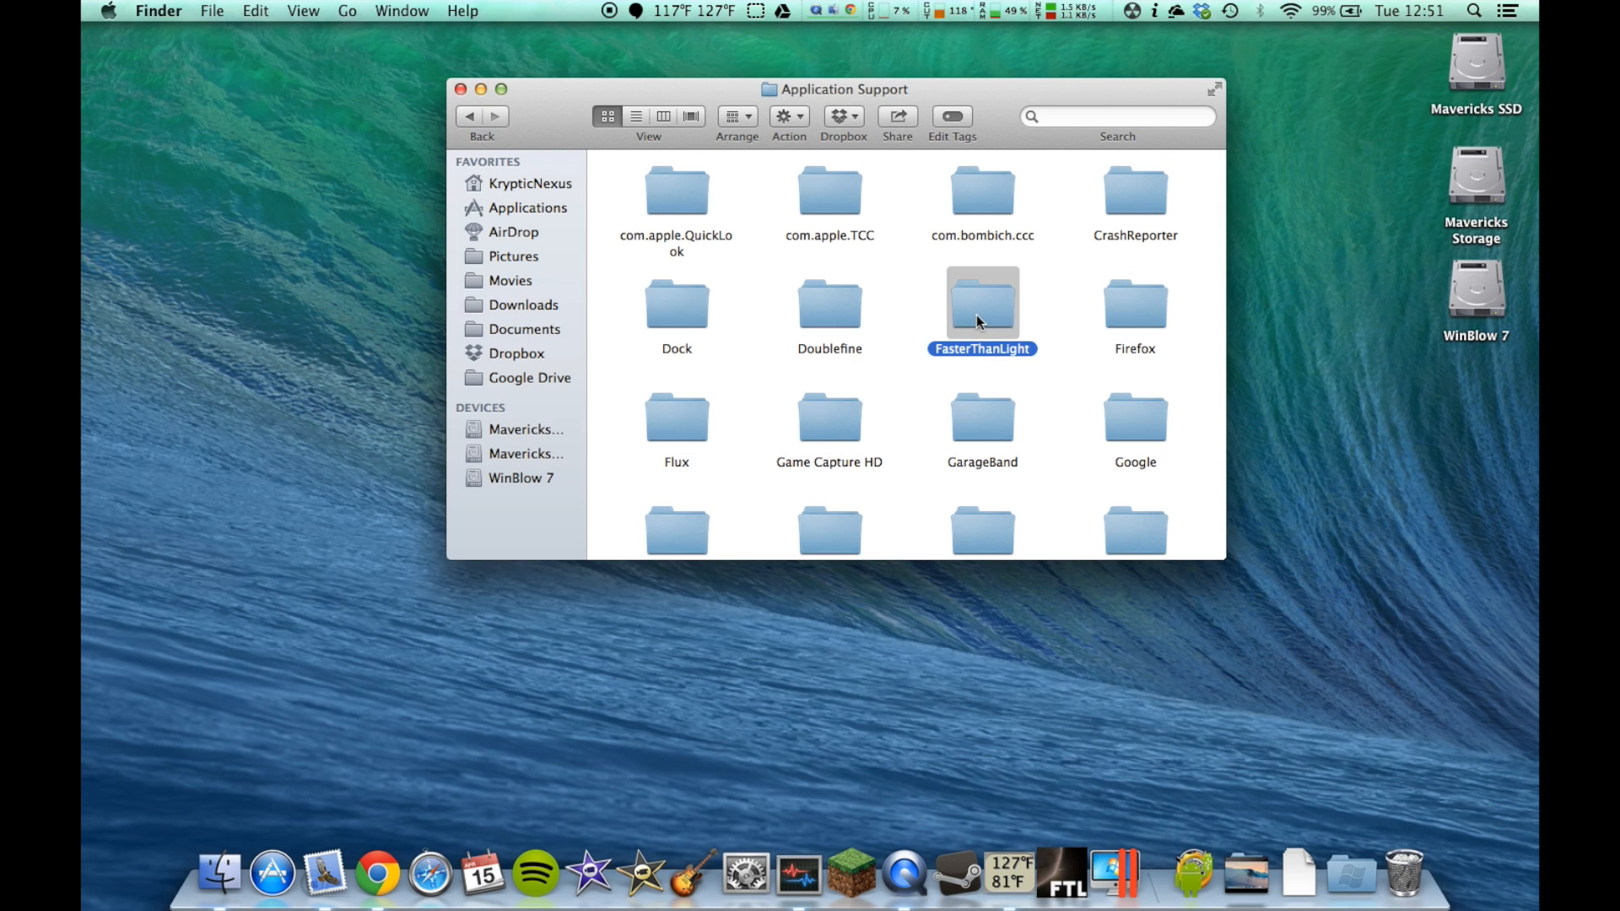
double_click(981, 302)
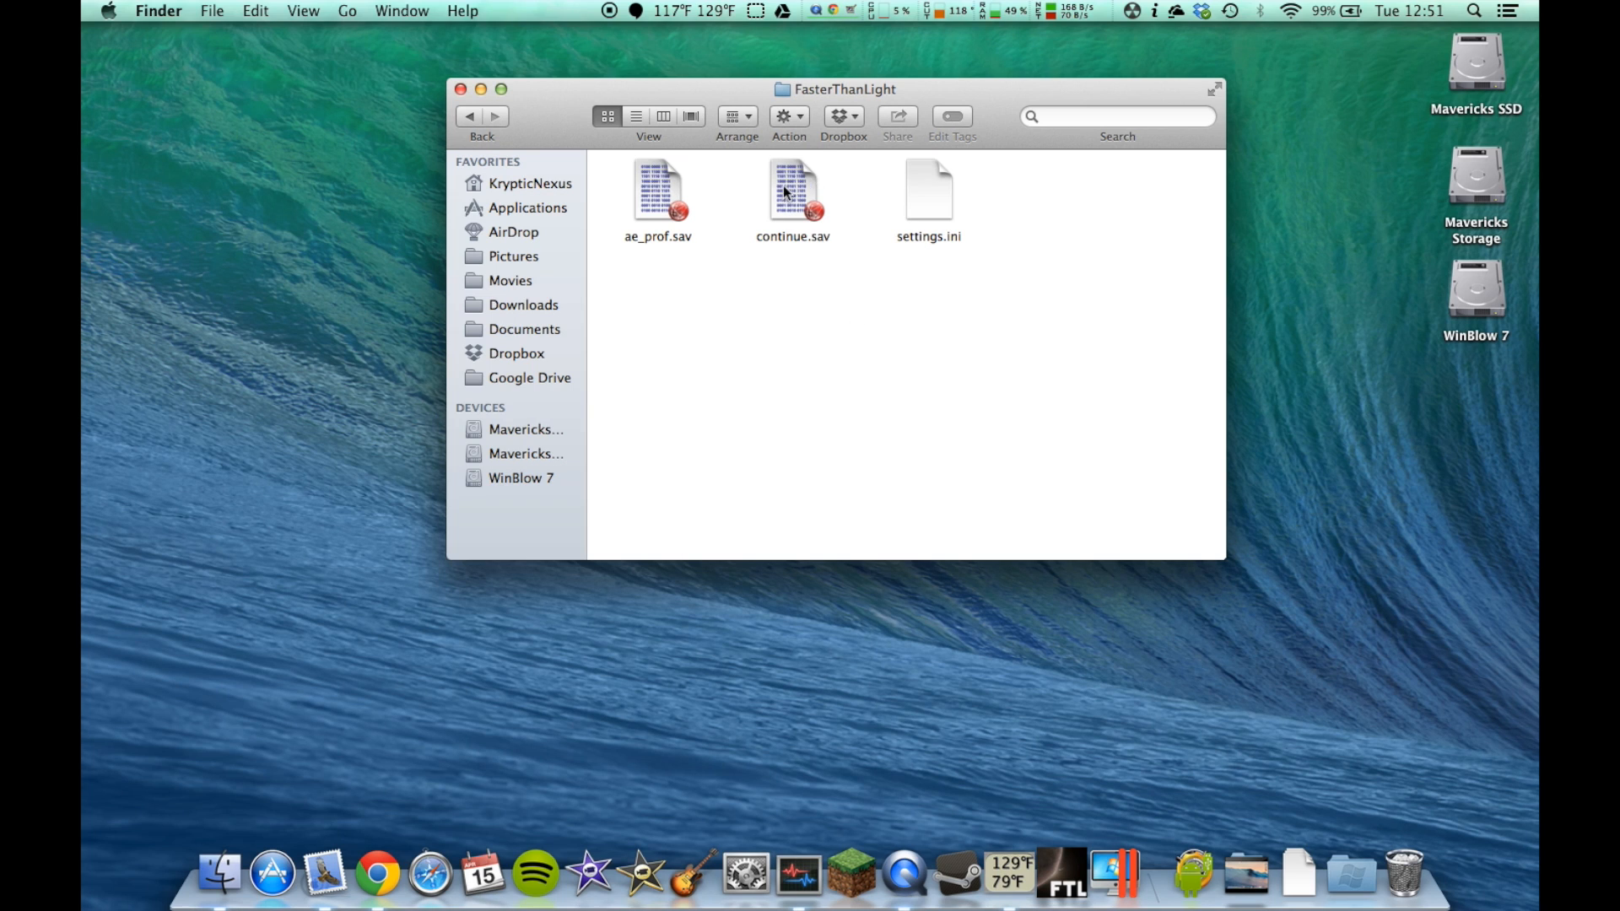
Select ae_prof.sav, then continue.sav, in the FasterThanLight folder.
left_click(658, 191)
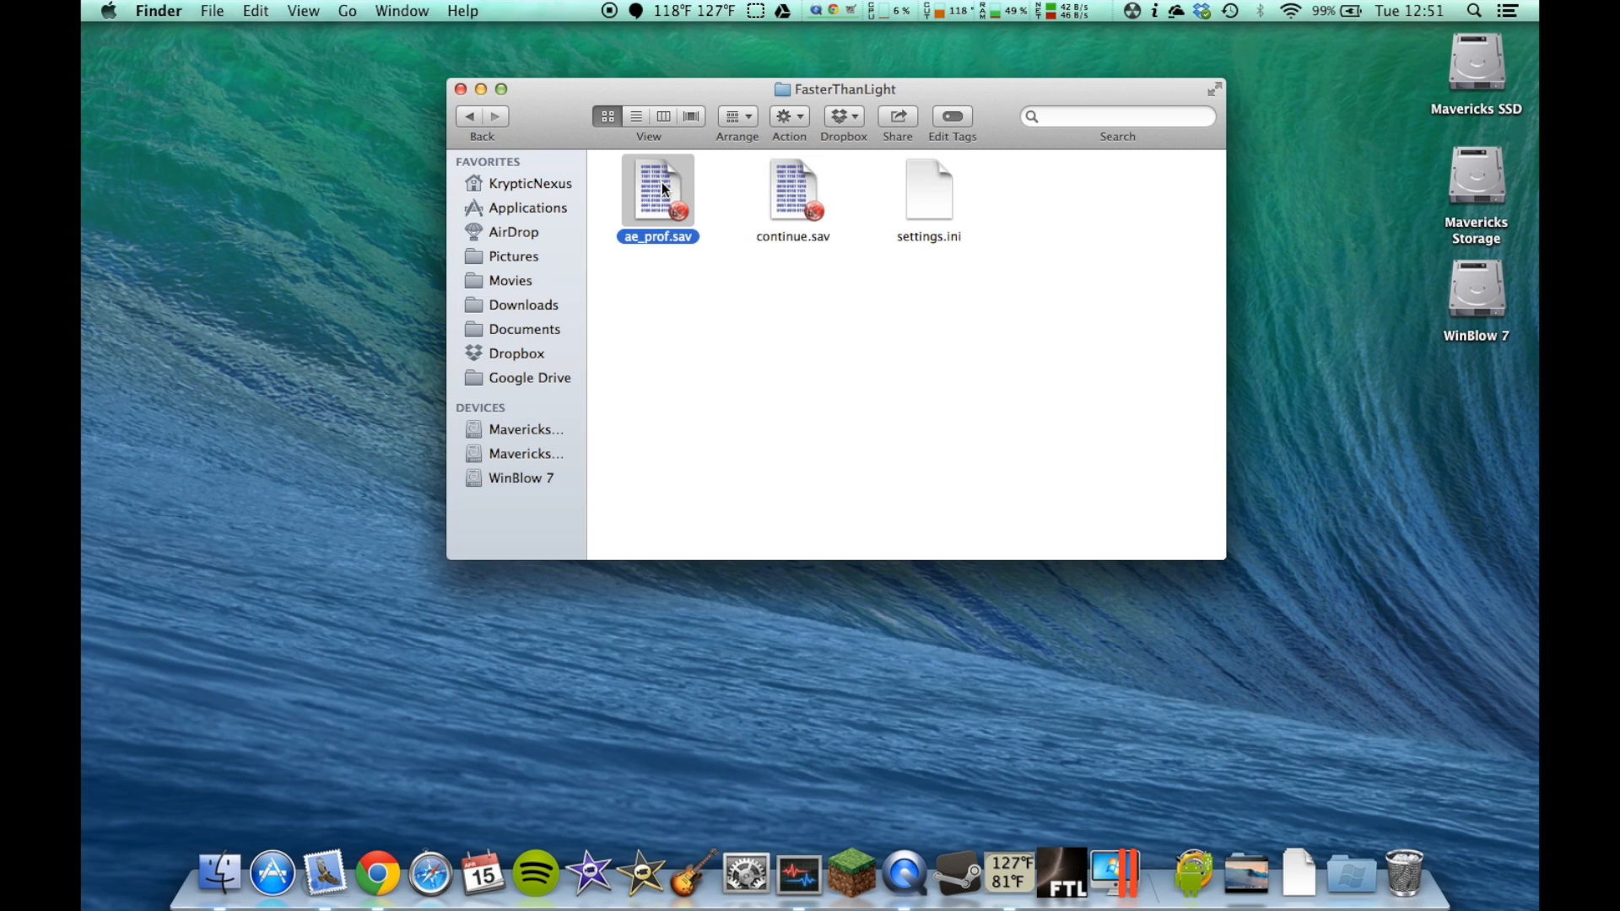
mouse_move(775, 194)
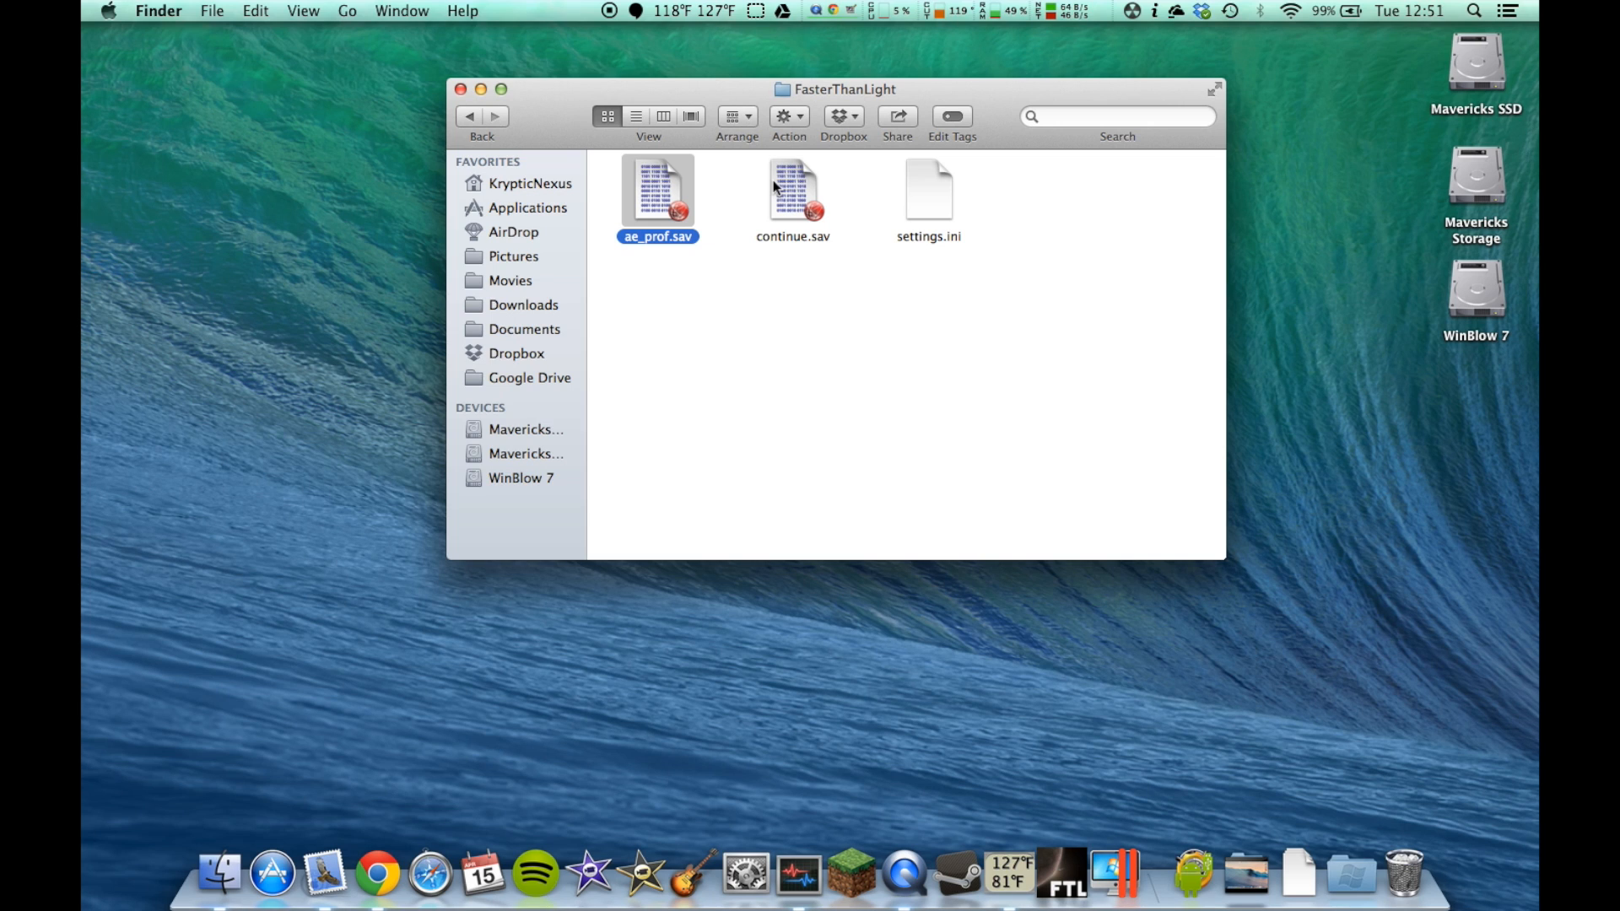
left_click(793, 192)
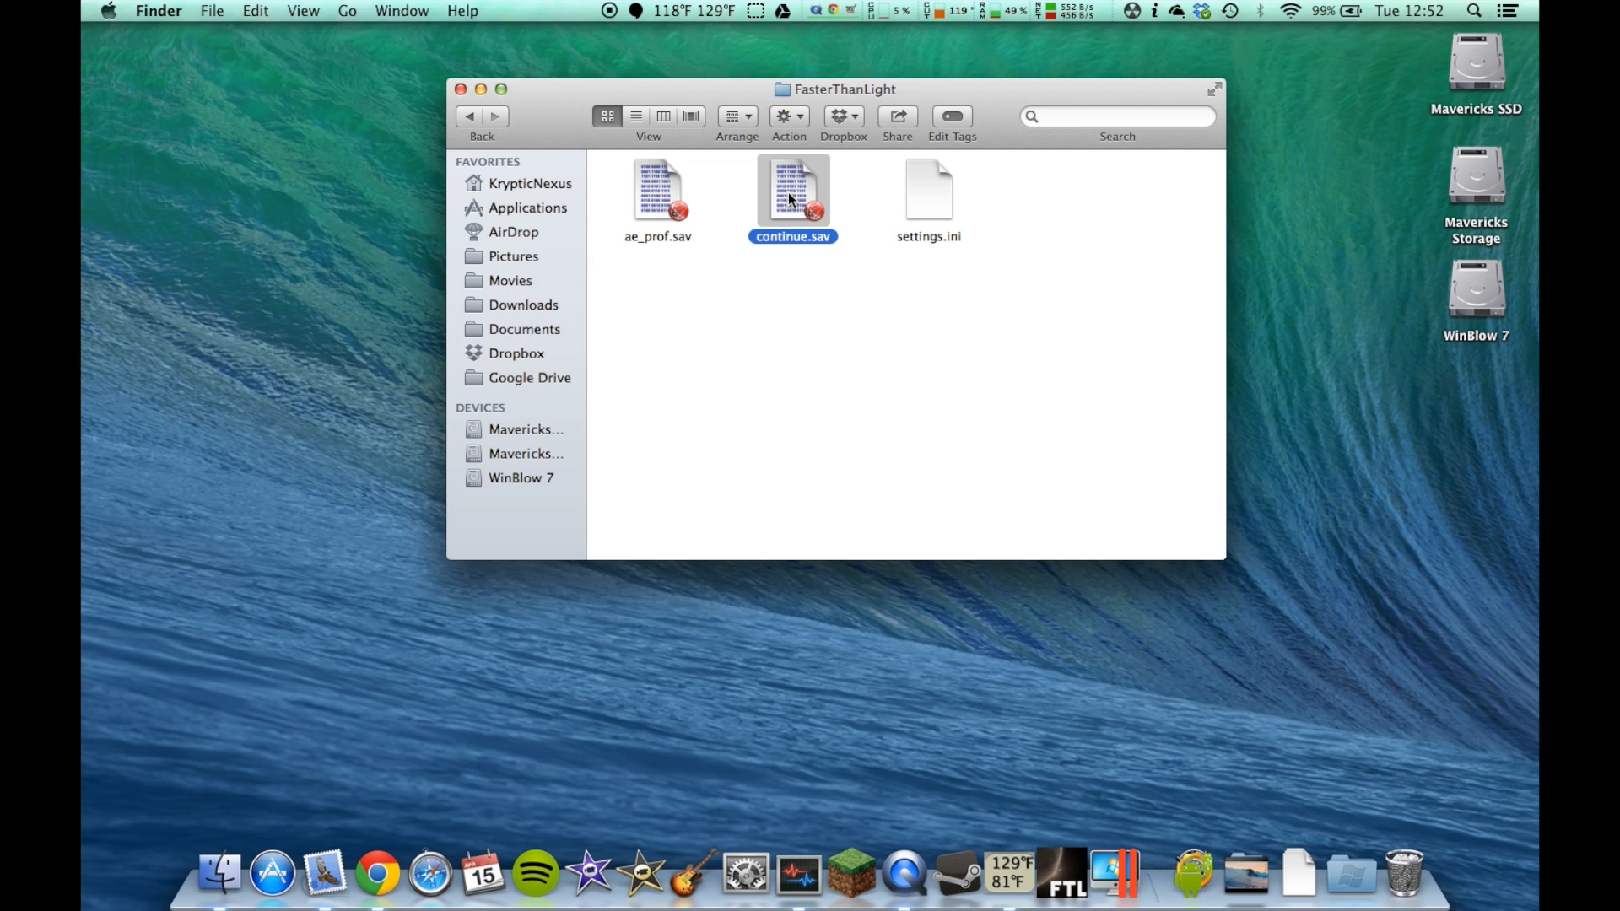
mouse_move(848, 300)
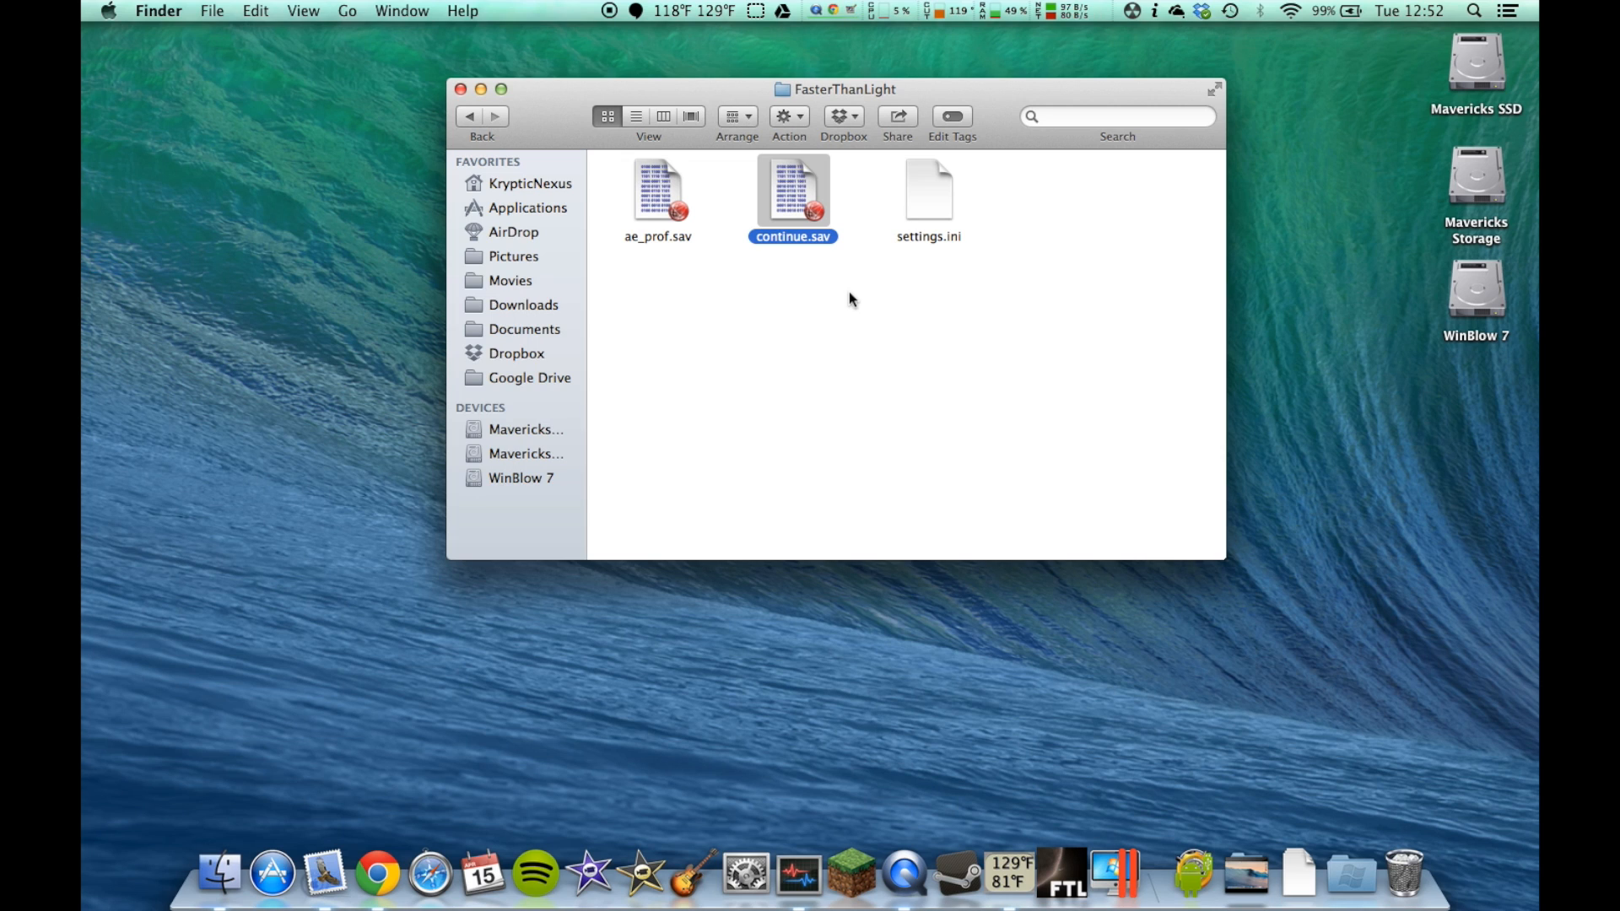
mouse_move(968, 827)
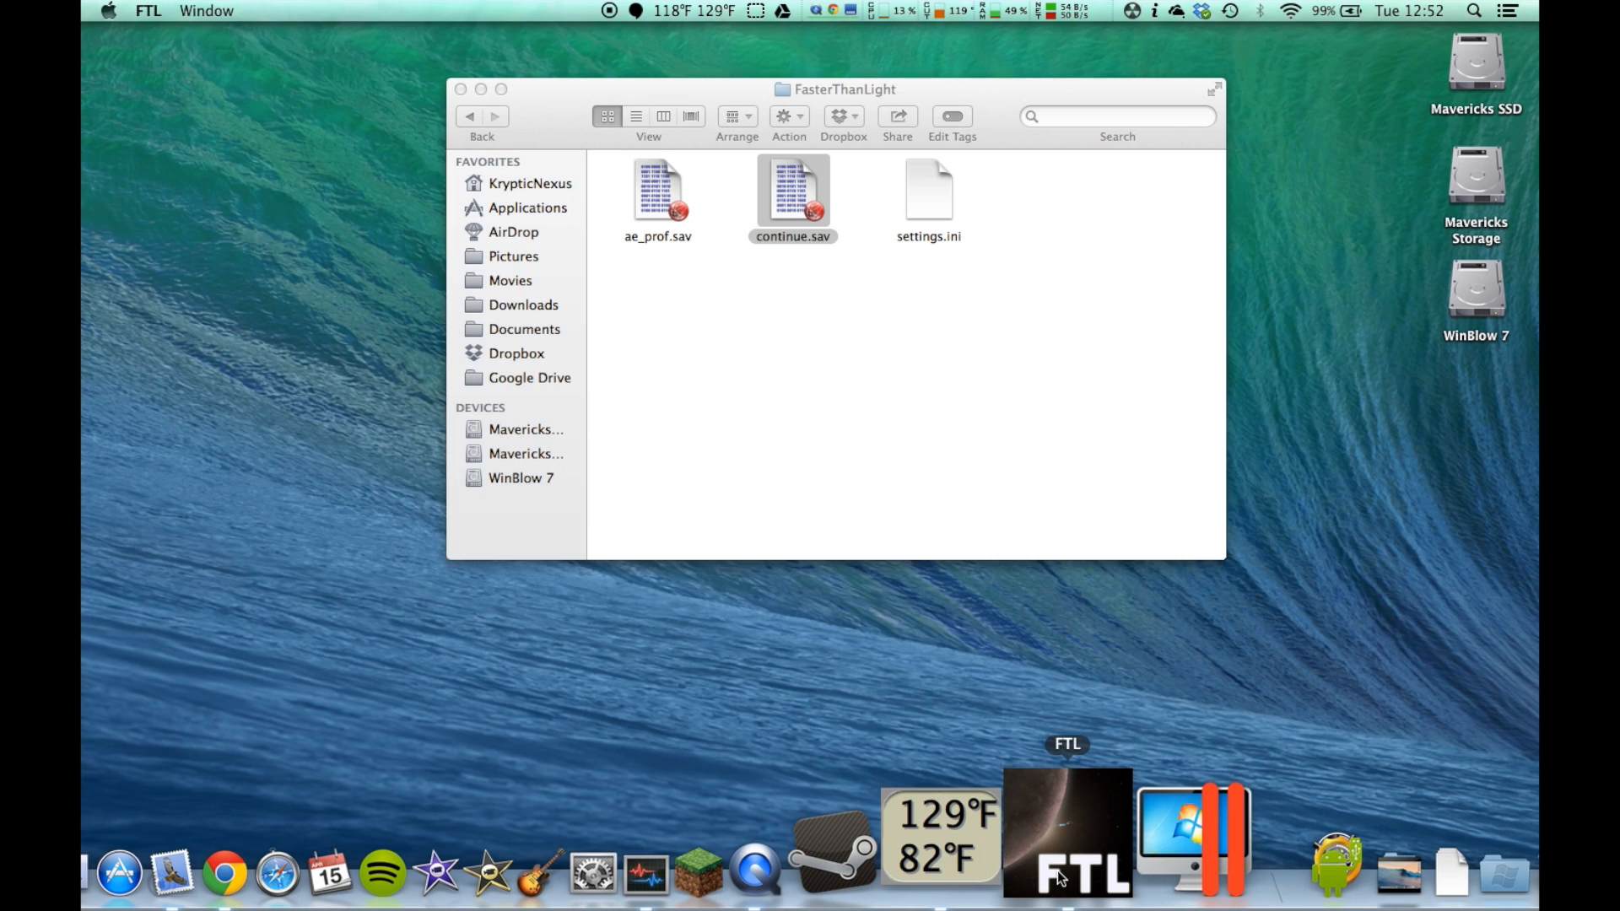
left_click(1067, 831)
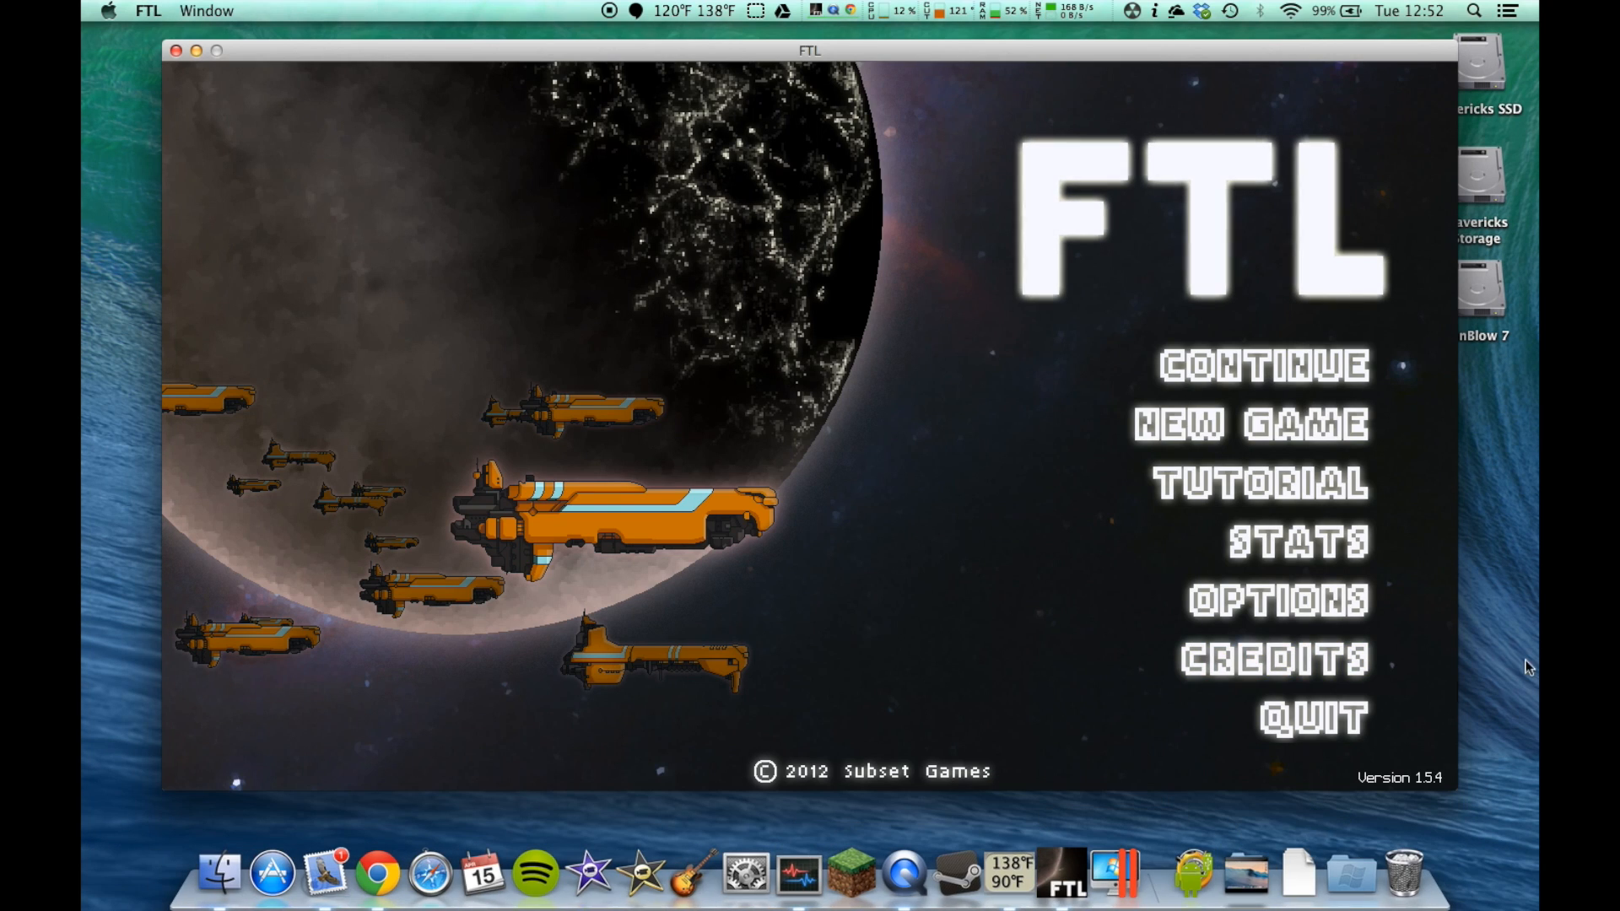
mouse_move(1286, 371)
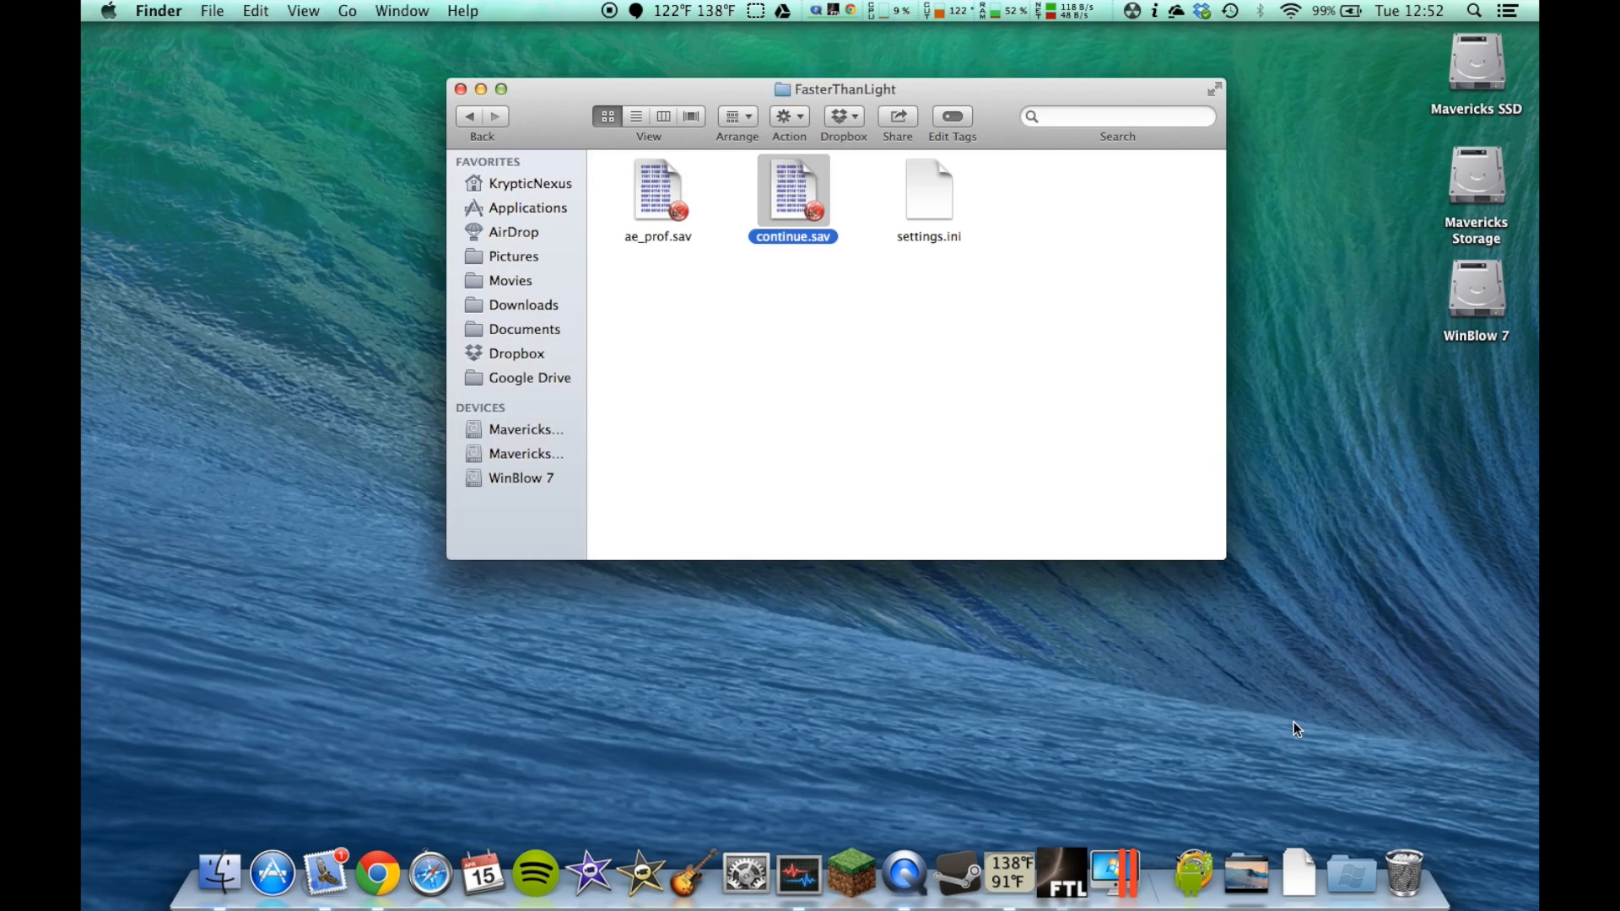
Drag continue.sav out of the save folder onto the desktop and bring FTL back up.
left_click_drag(792, 191, 408, 481)
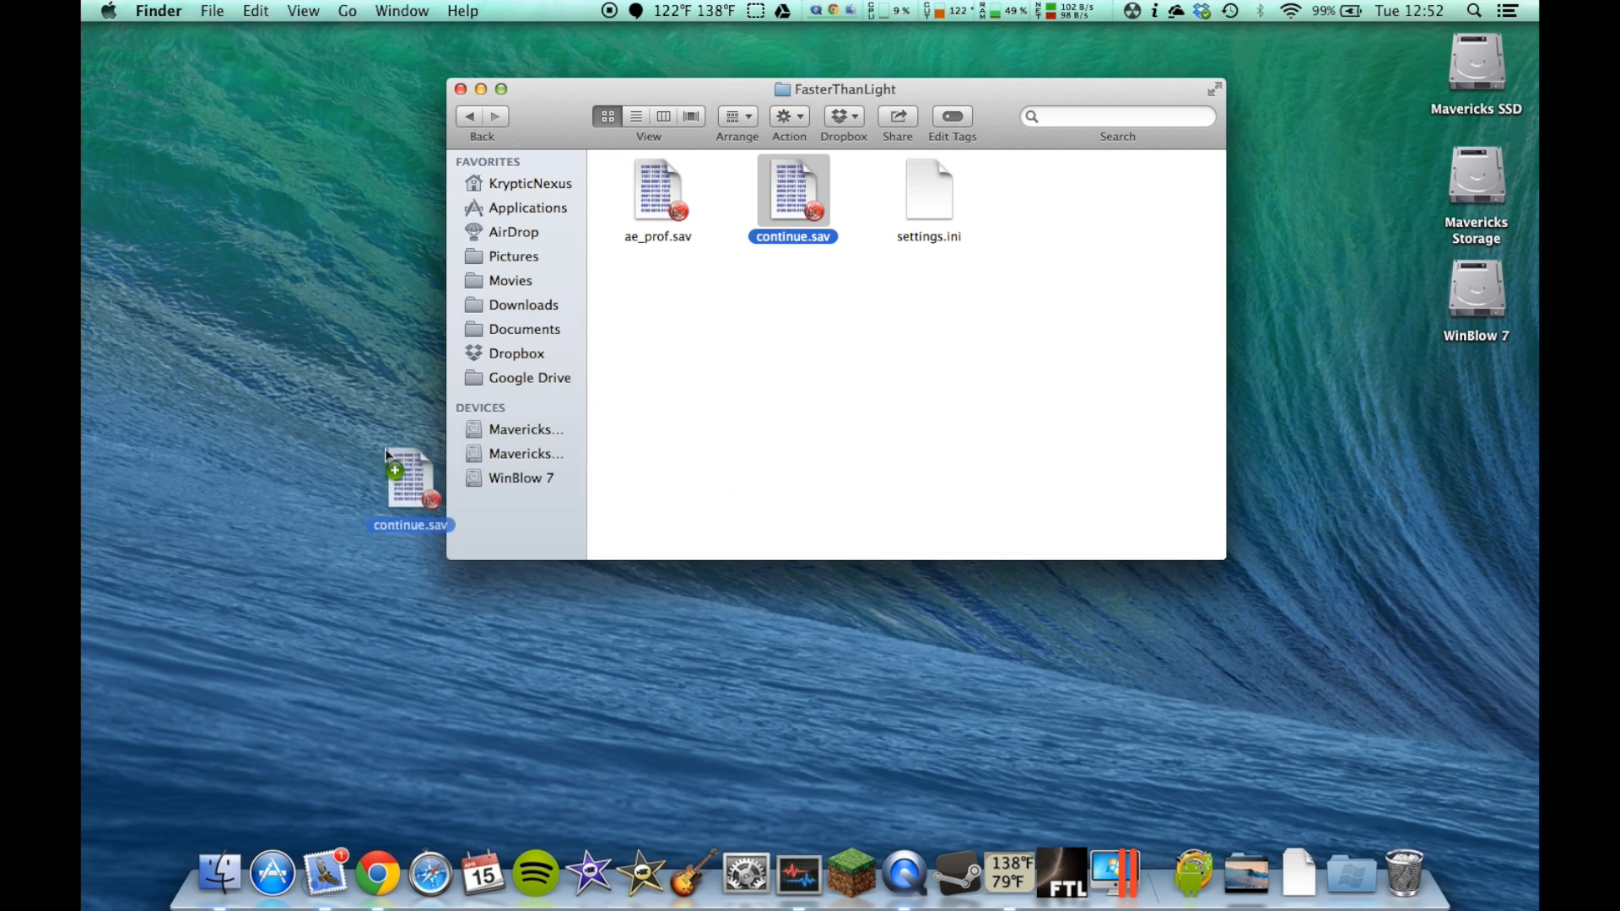
left_click_drag(408, 481, 351, 237)
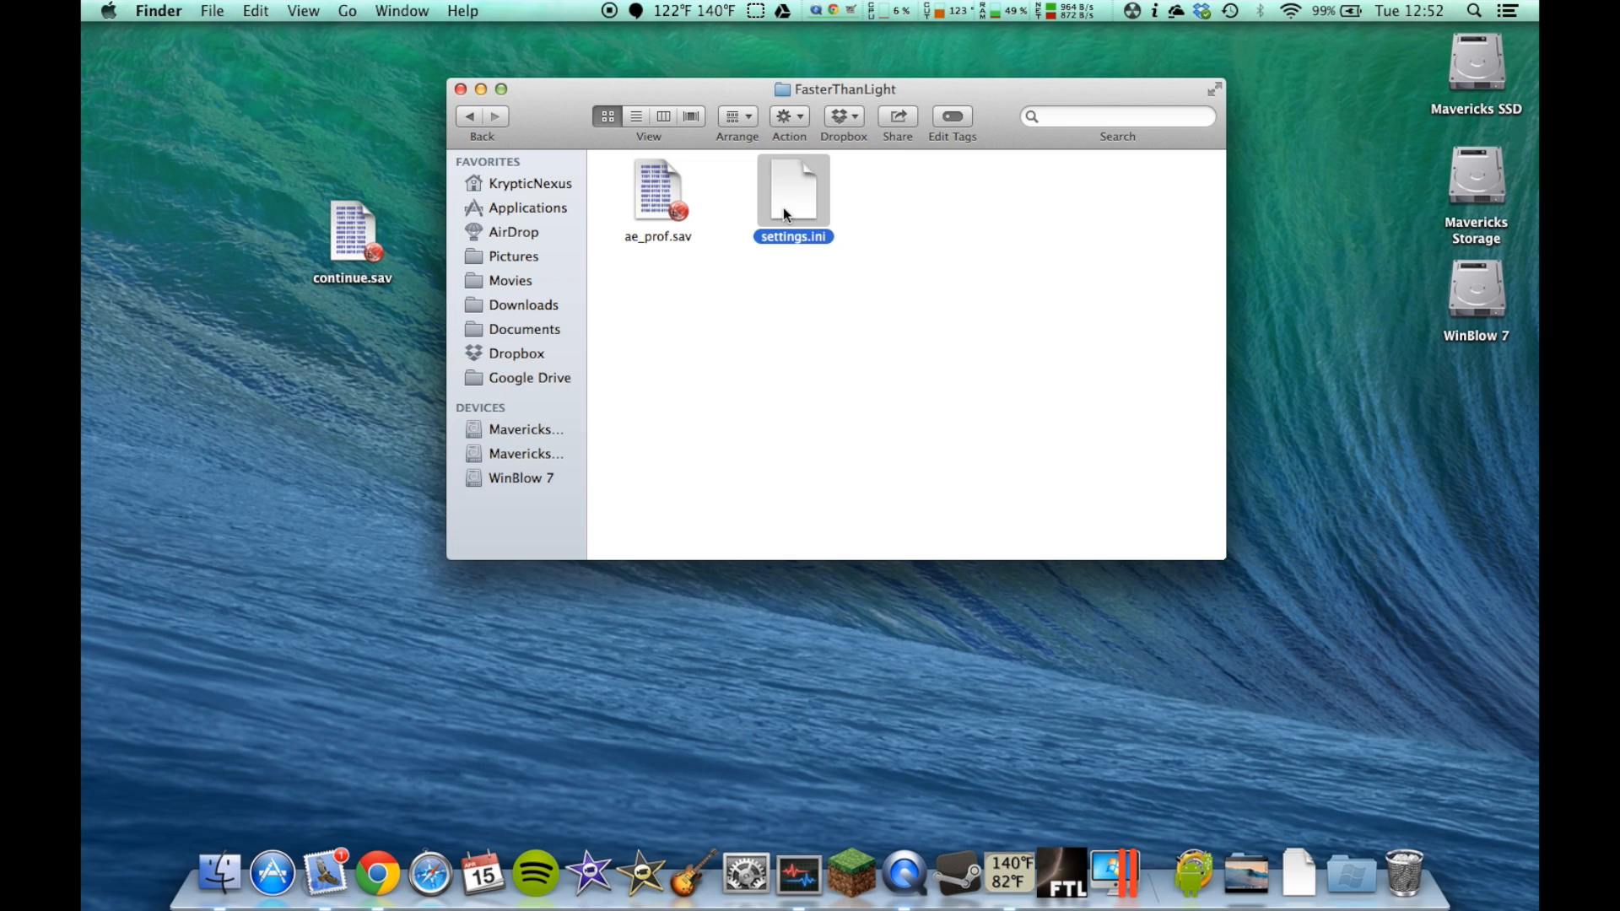
left_click(822, 305)
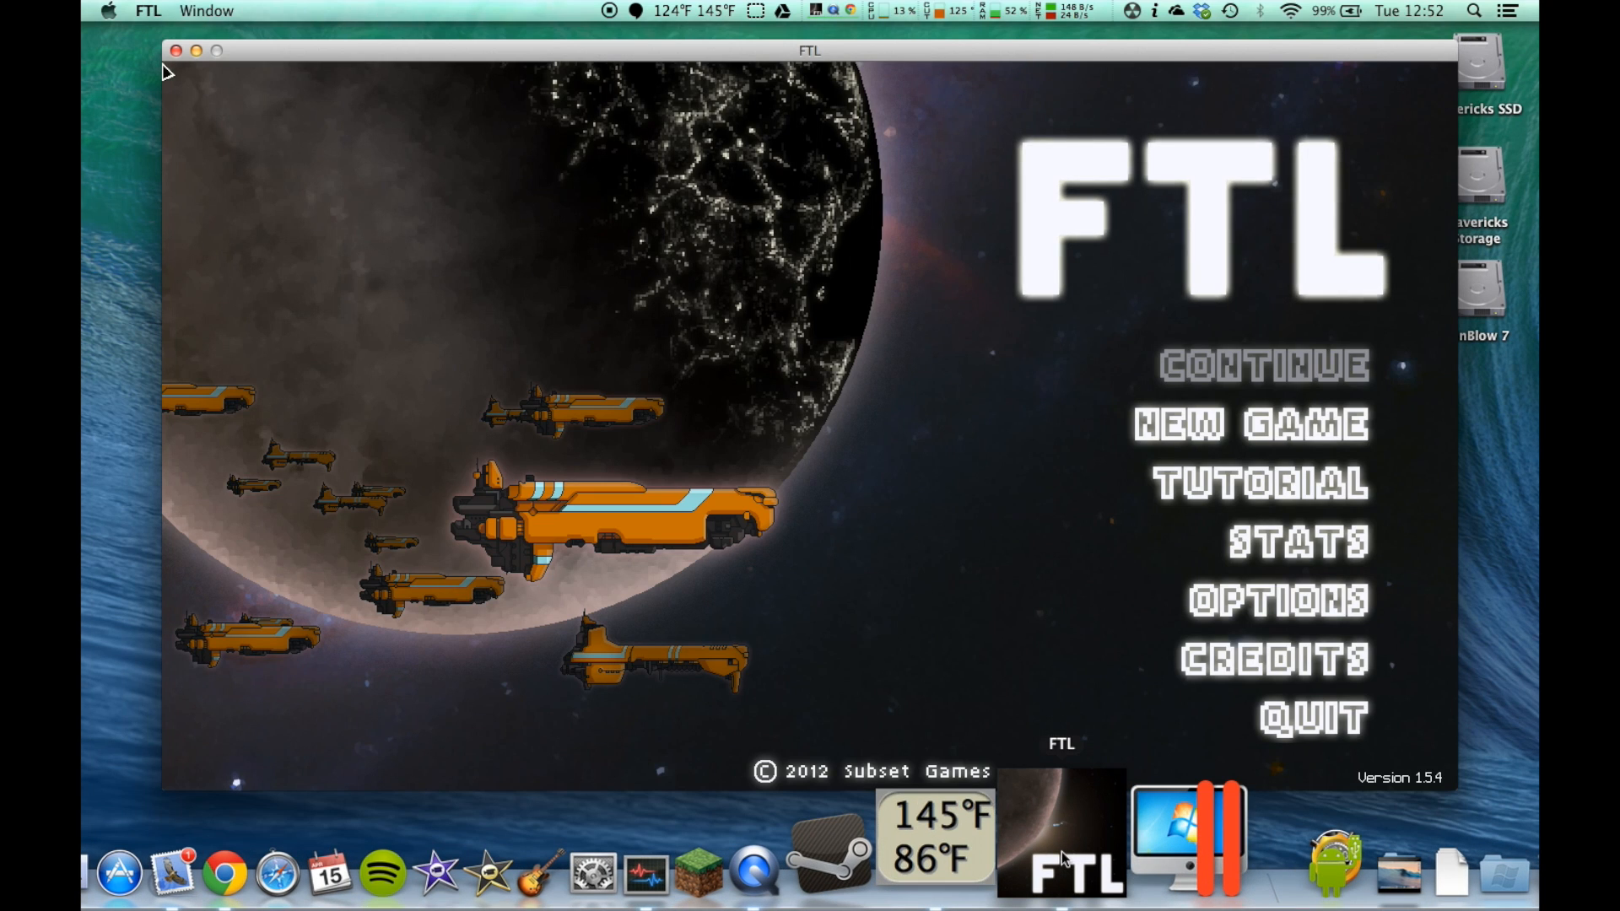
mouse_move(1245, 365)
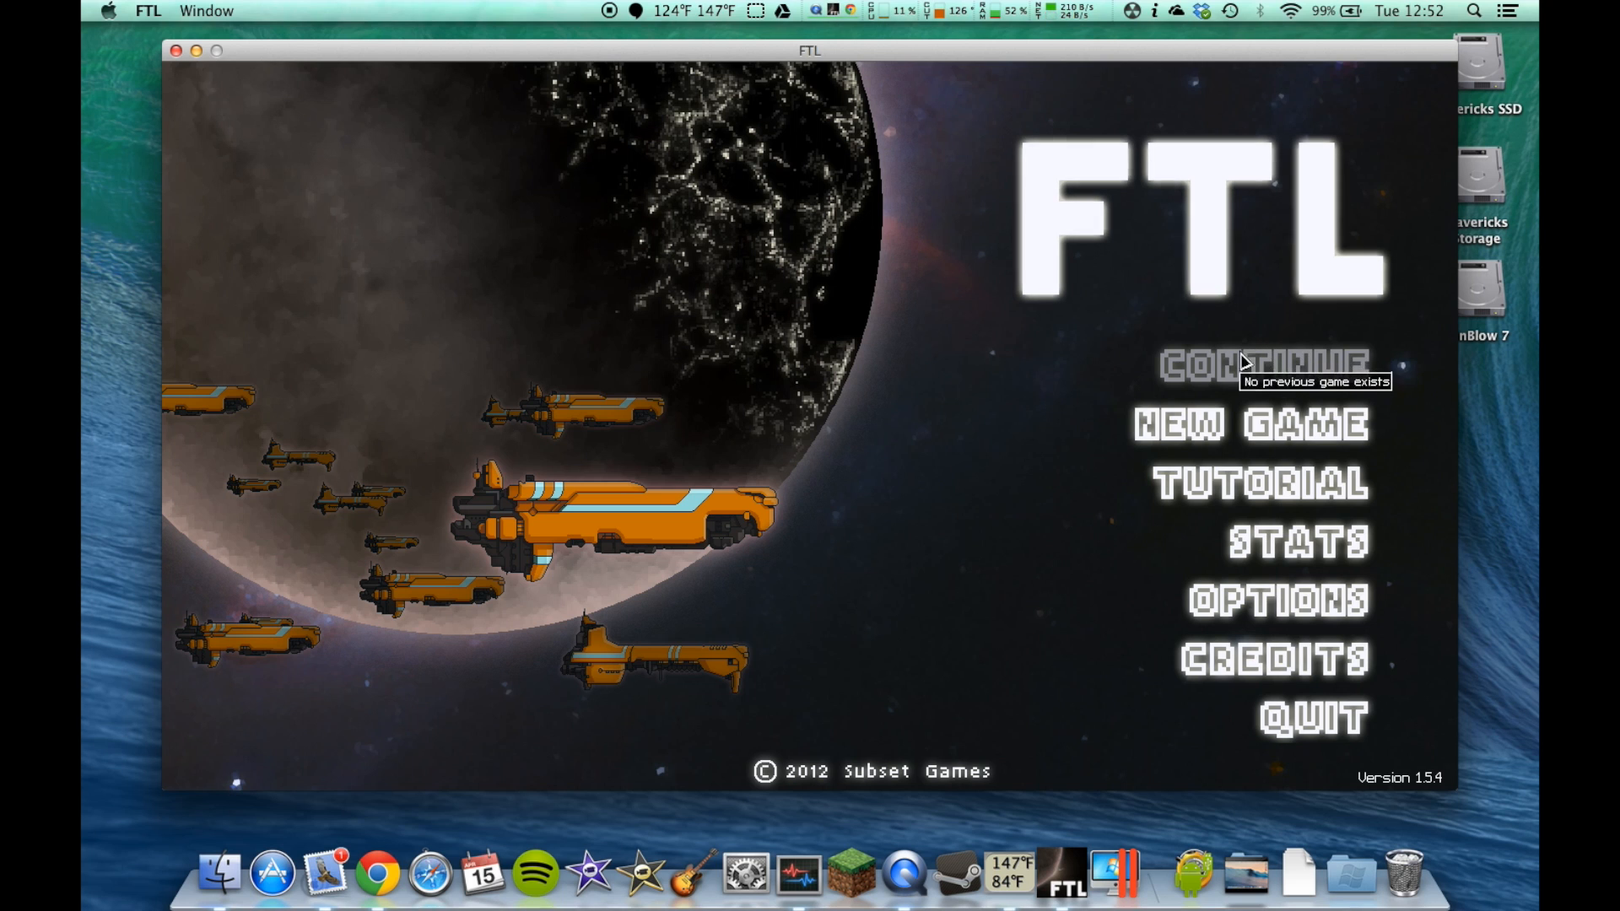
mouse_move(1296, 542)
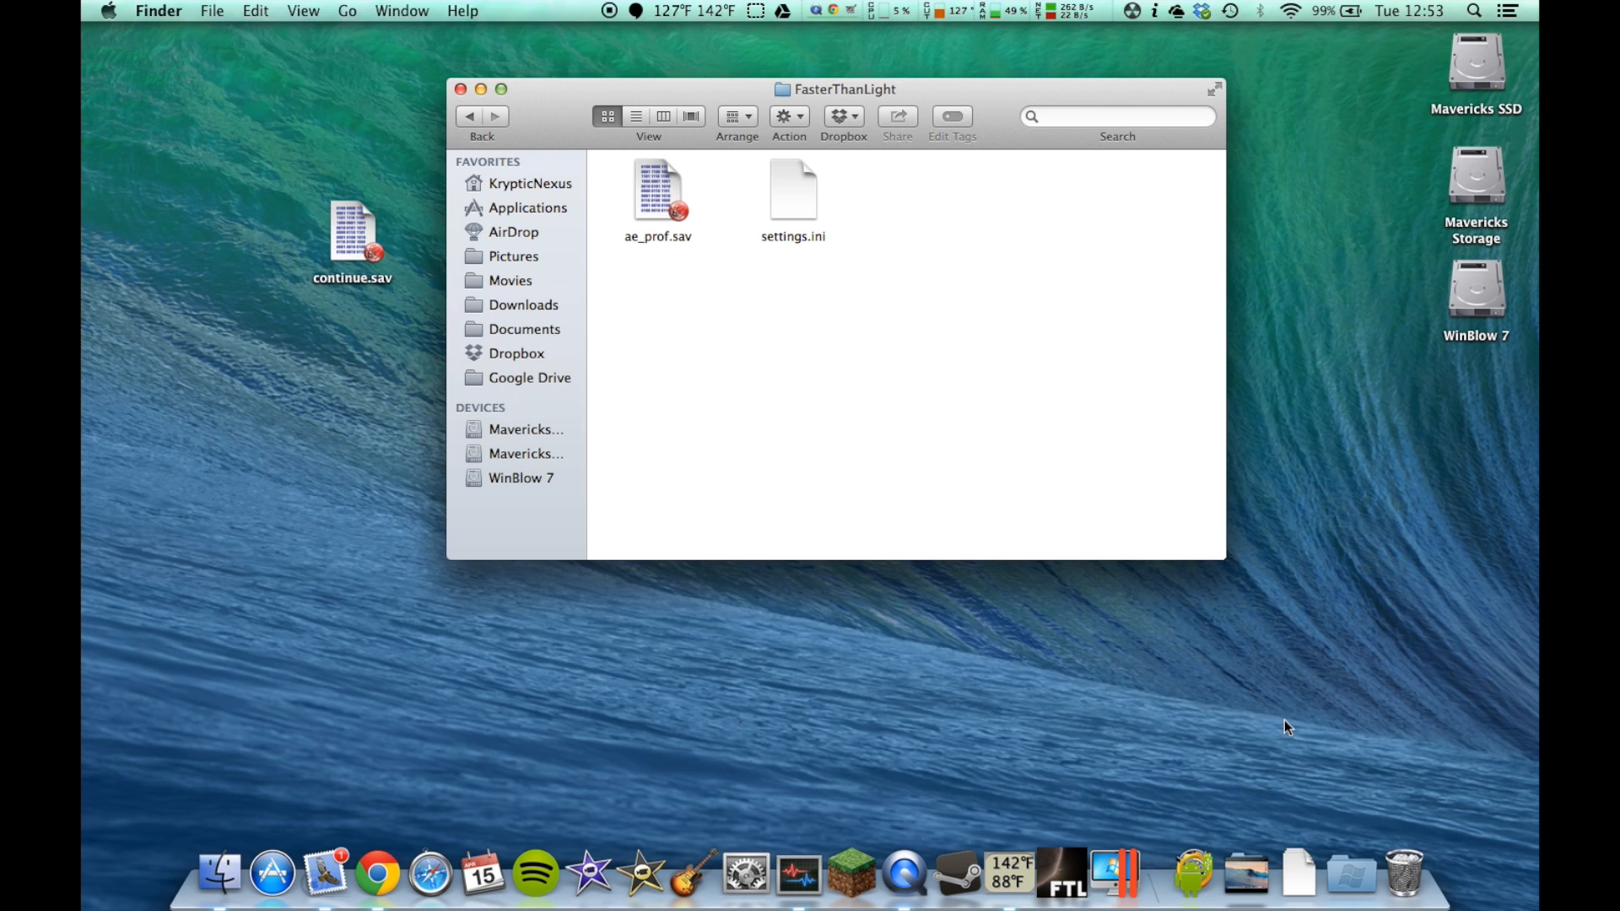
mouse_move(784, 486)
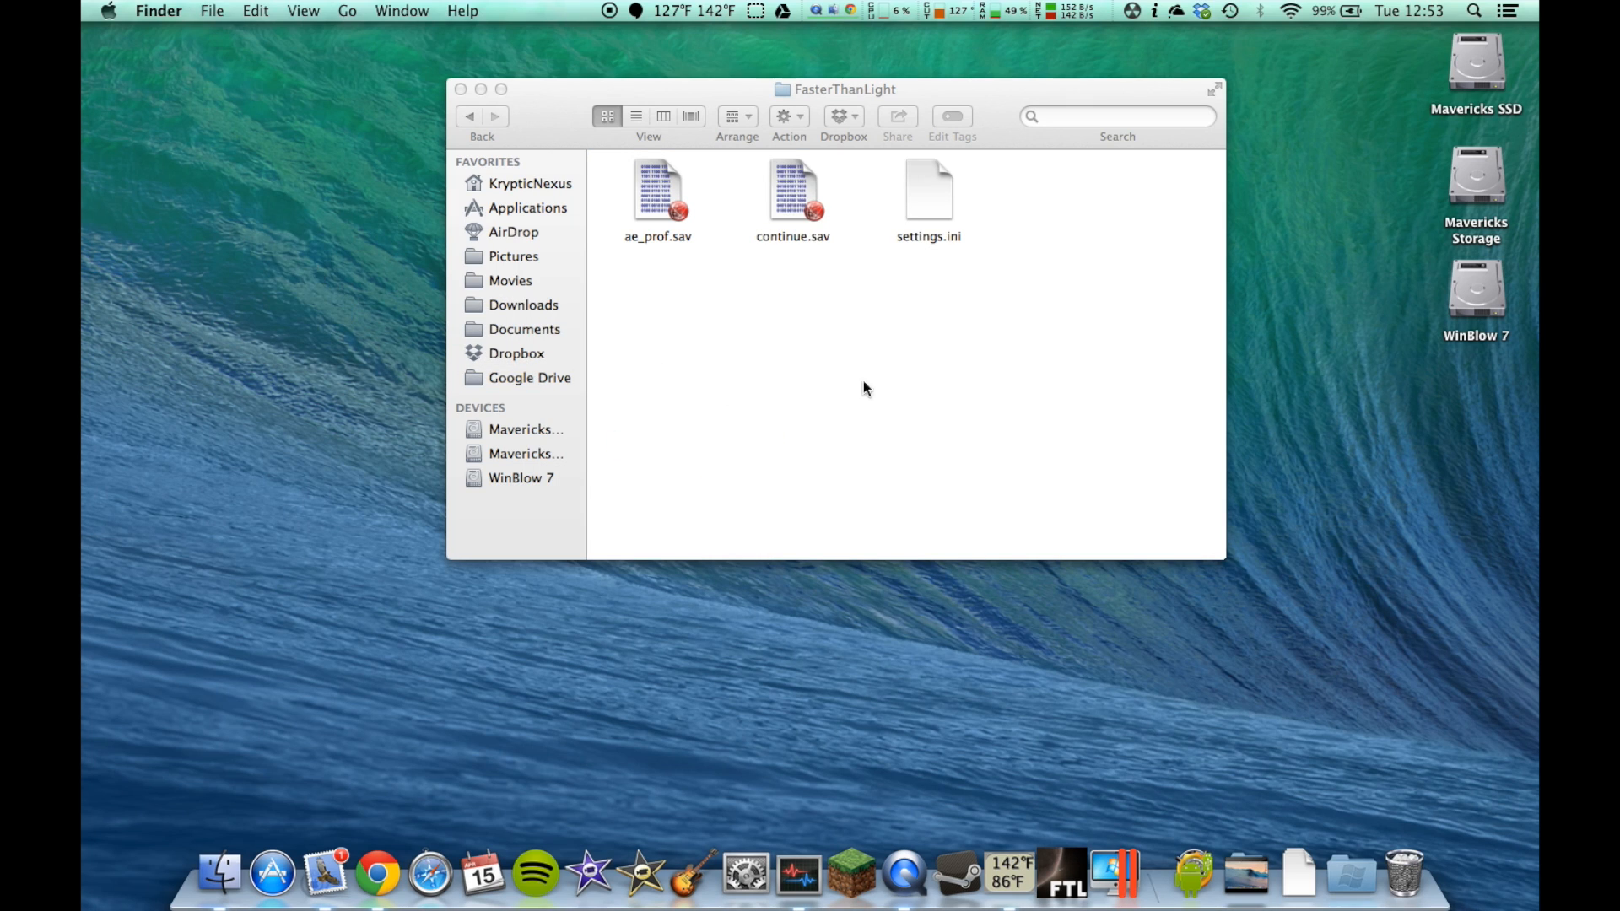
mouse_move(820, 199)
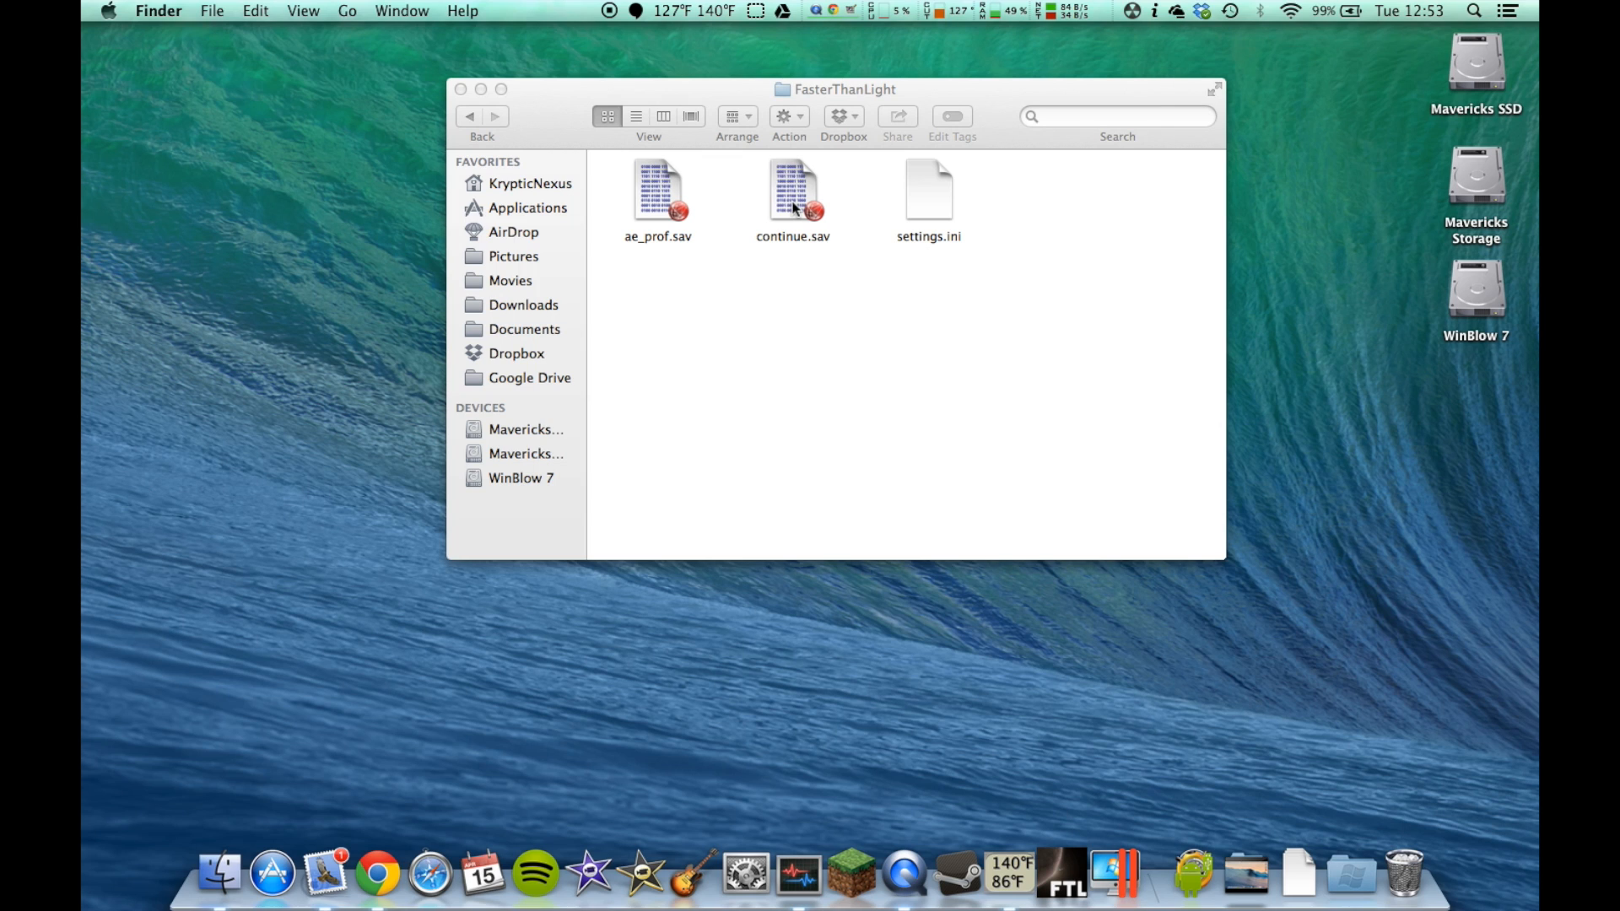
Move ae_prof.sav from the save folder to the desktop and return to FTL.
left_click(656, 191)
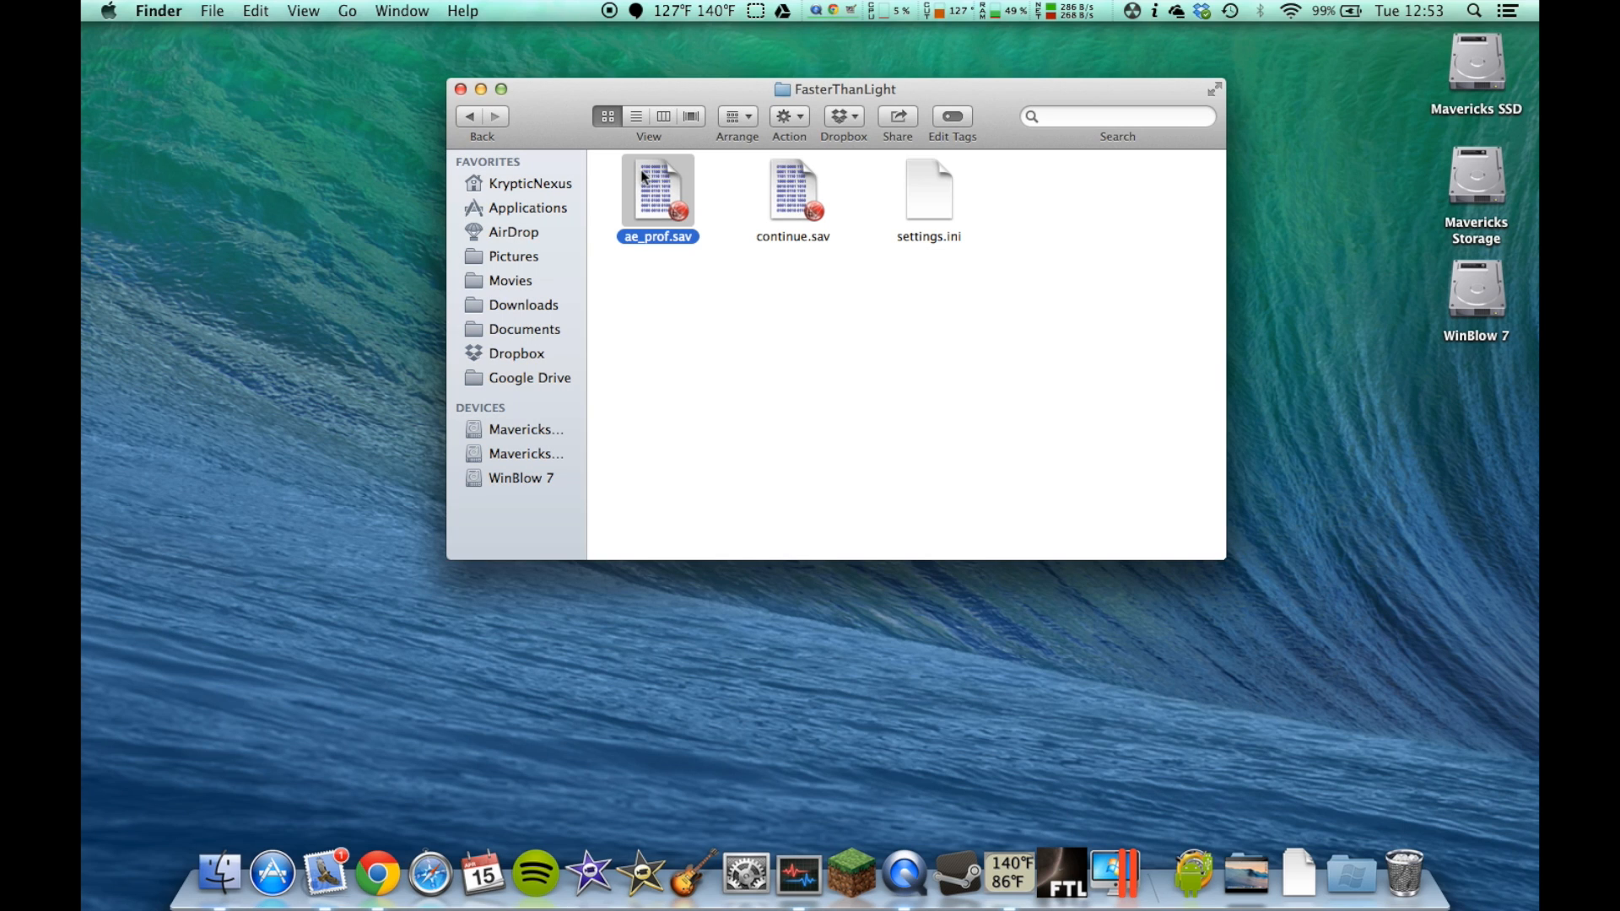
right_click(656, 191)
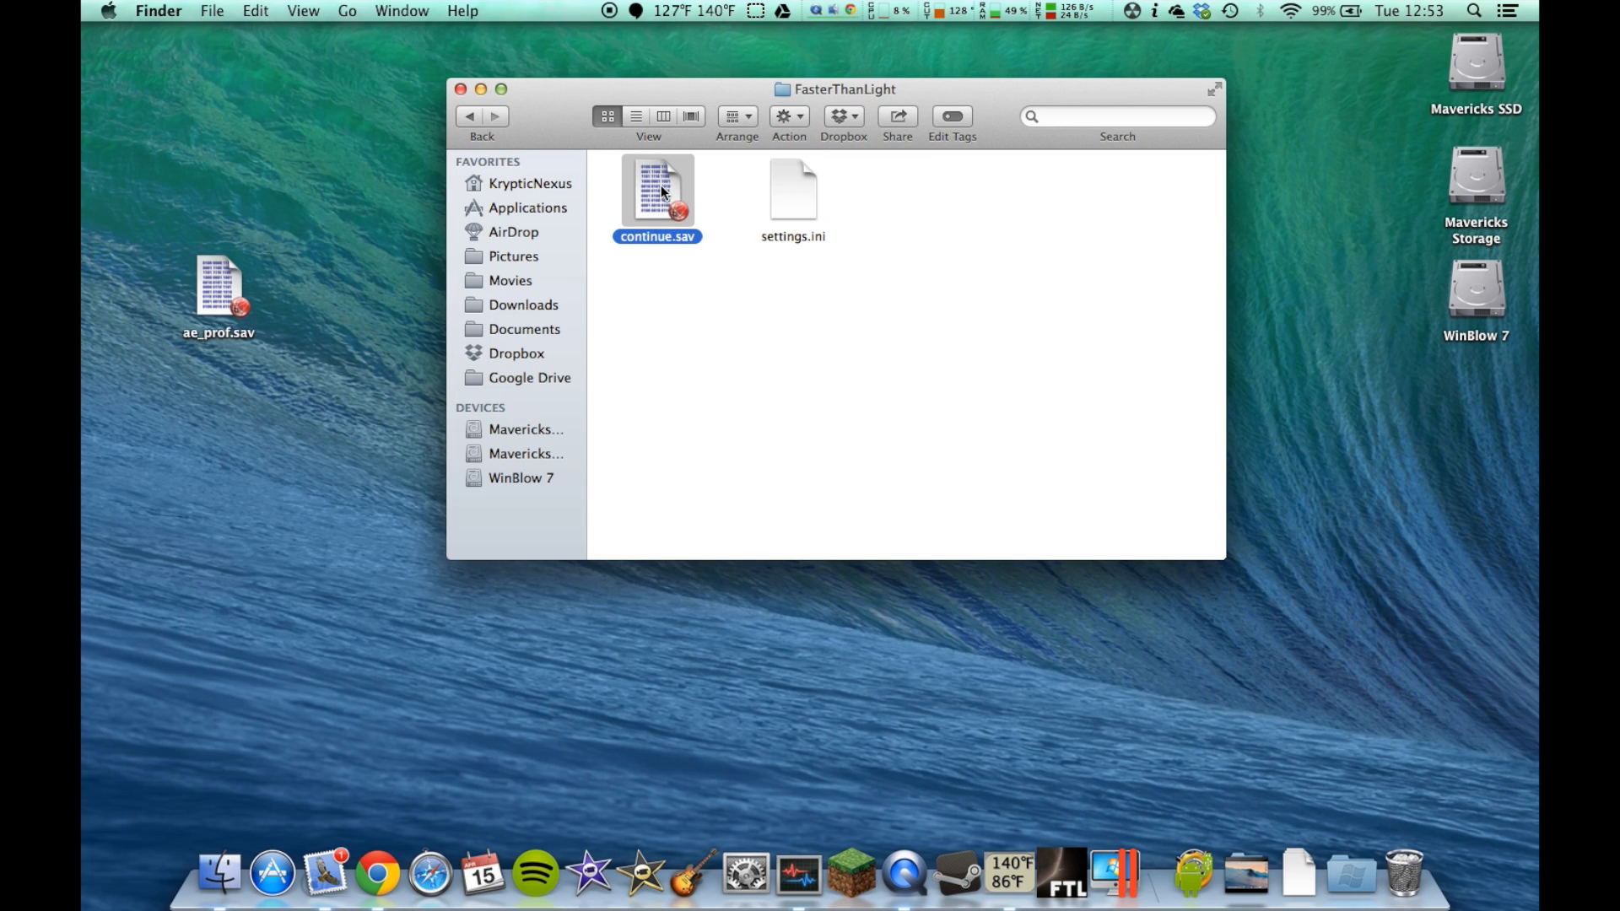
left_click(1061, 872)
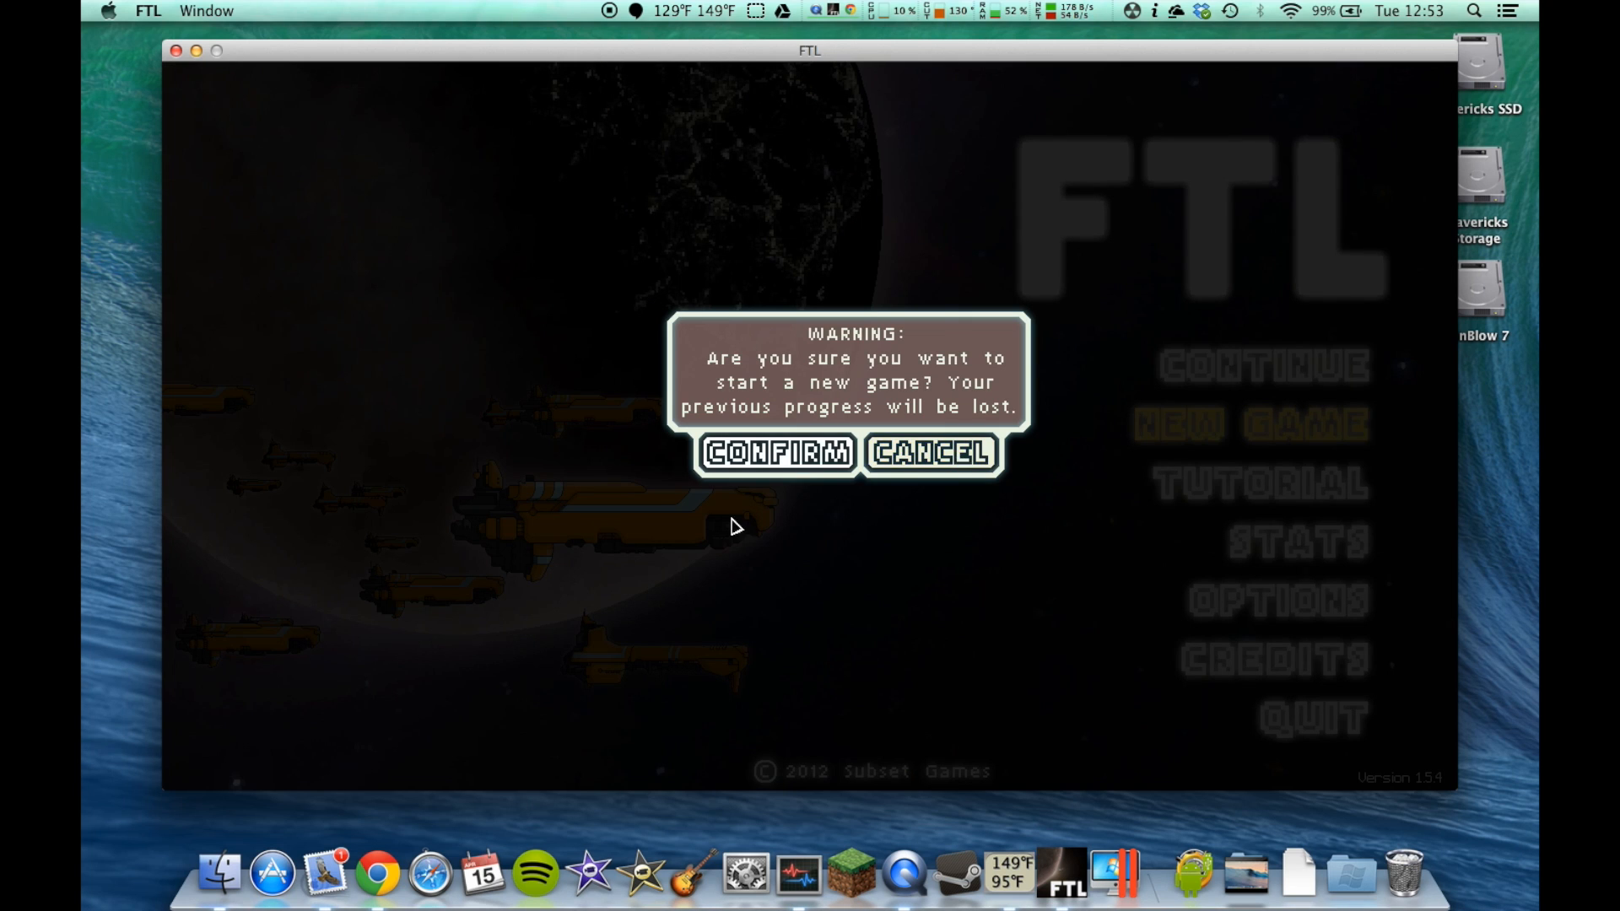
Cancel the new-game warning so the saved run remains available to Continue.
left_click(928, 452)
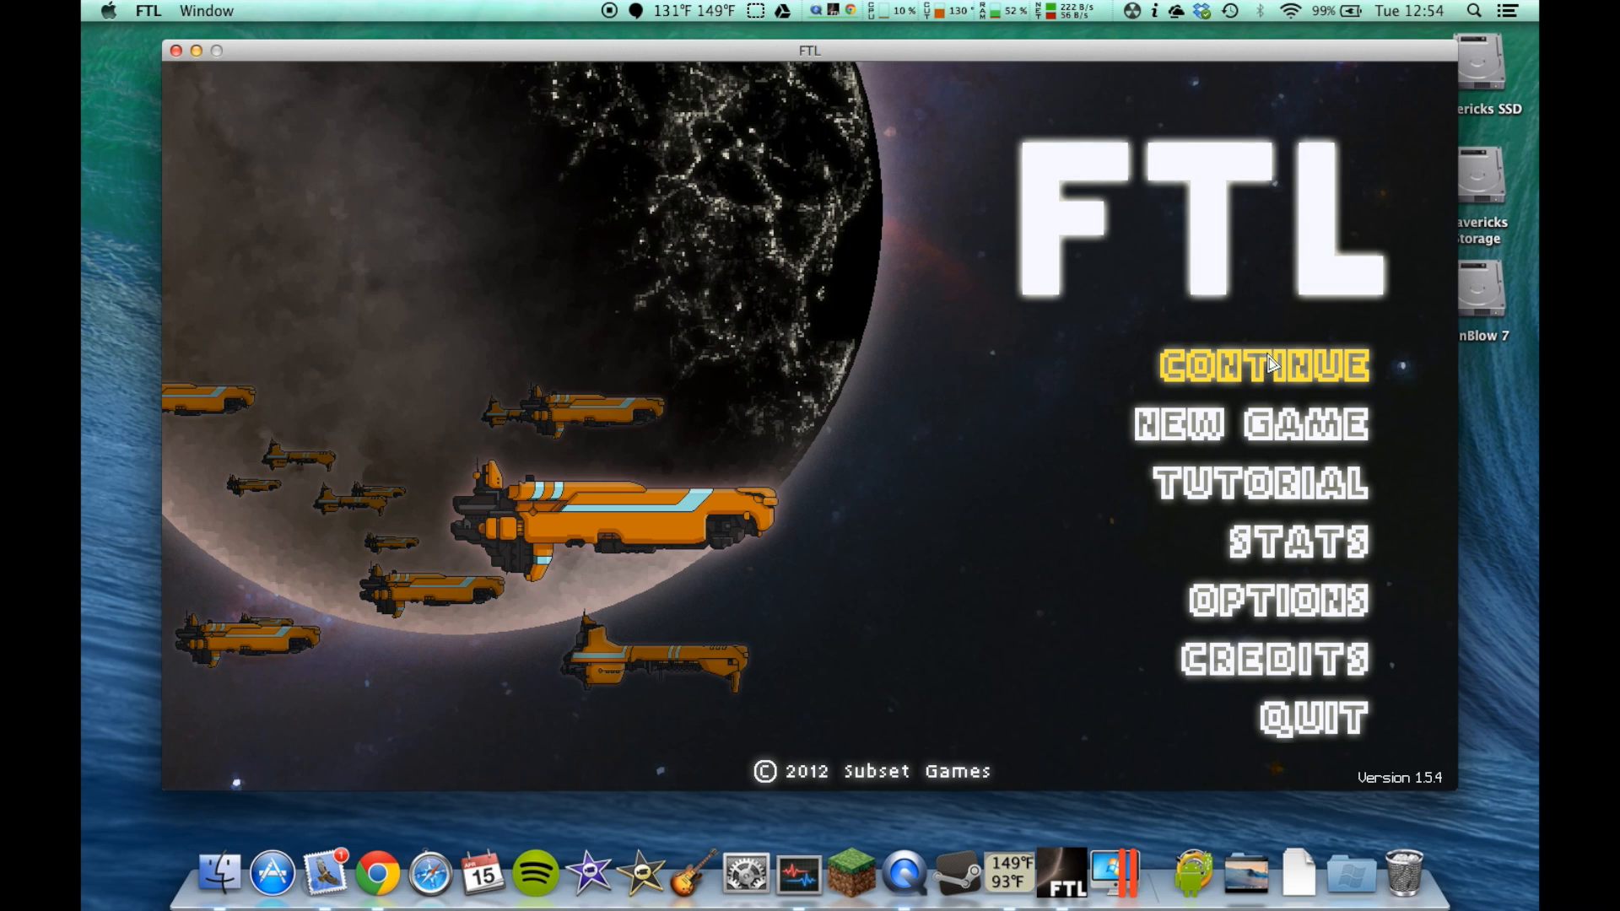
mouse_move(1247, 488)
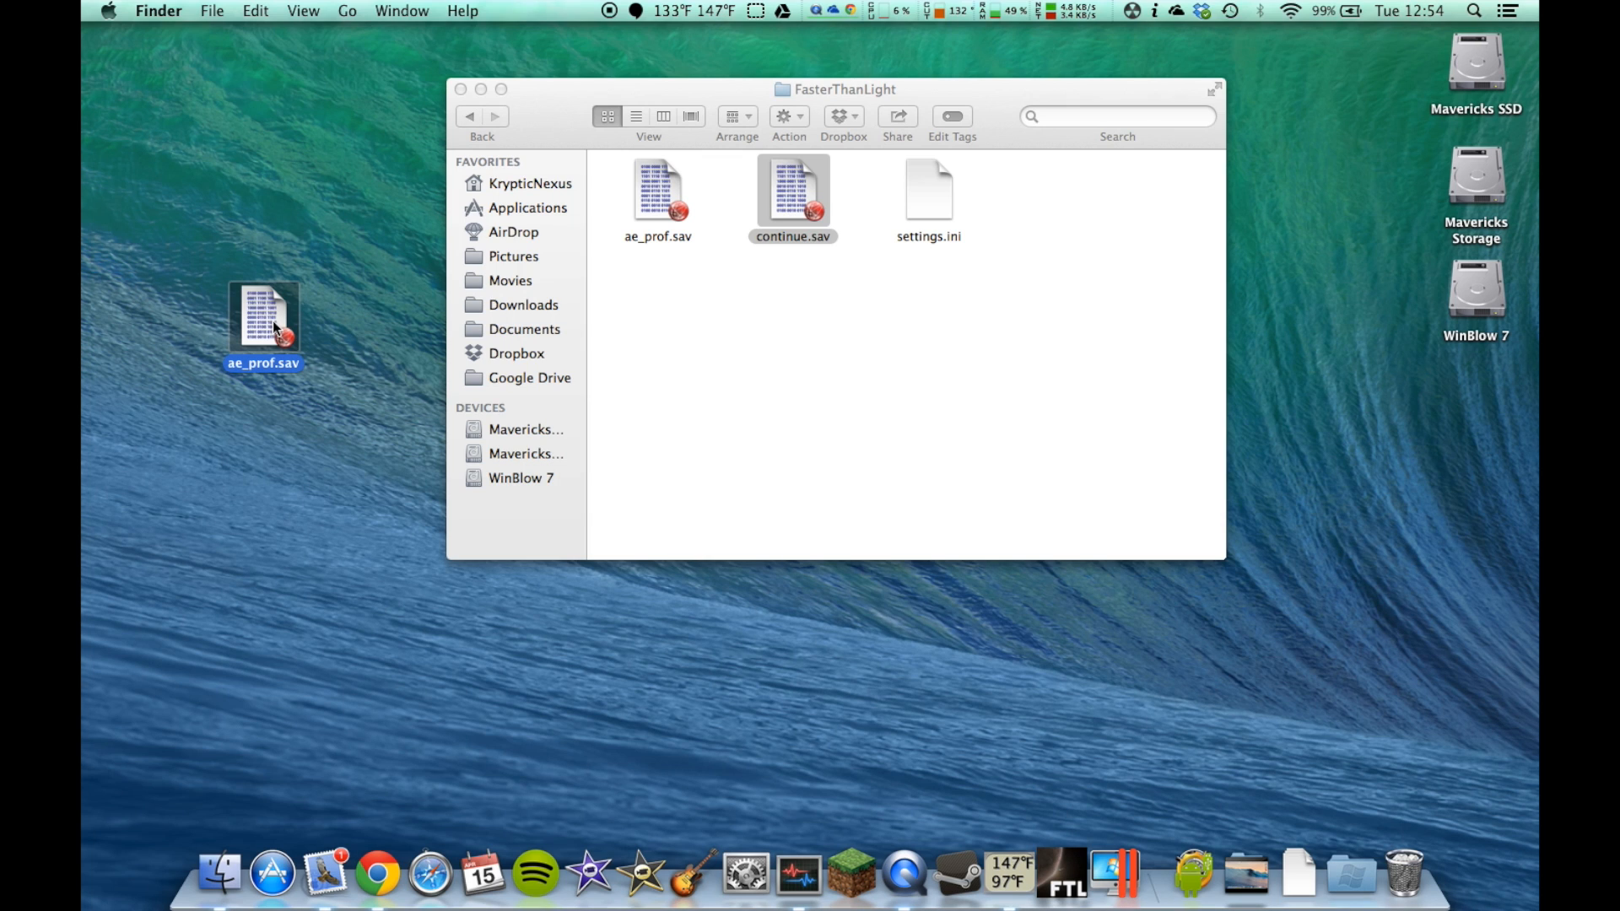
mouse_move(314, 282)
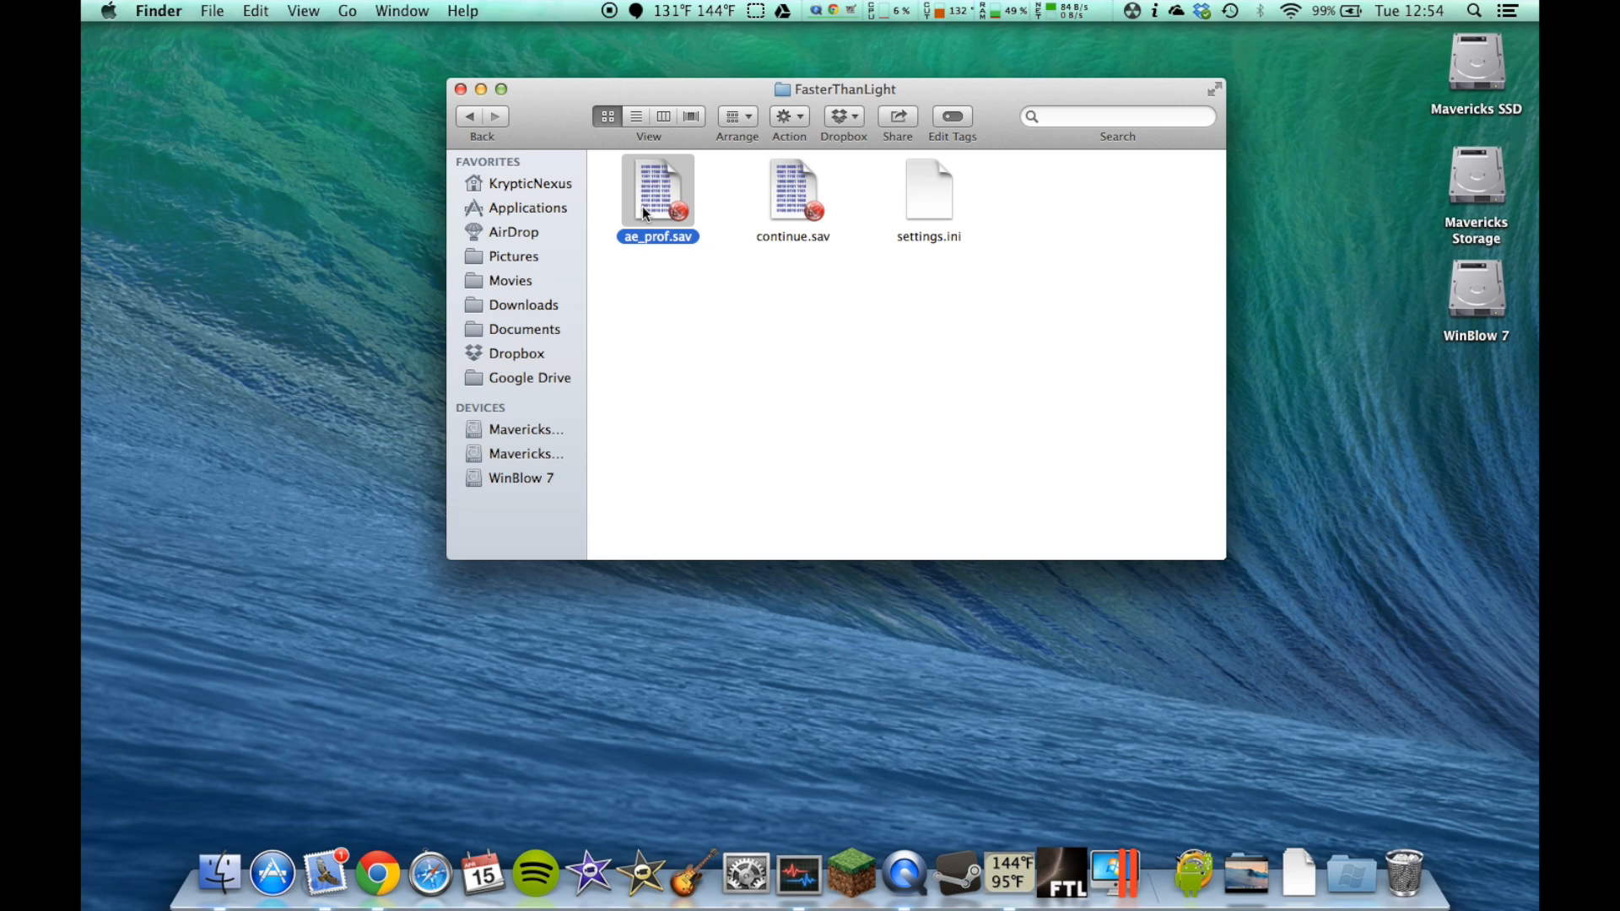
mouse_move(618, 69)
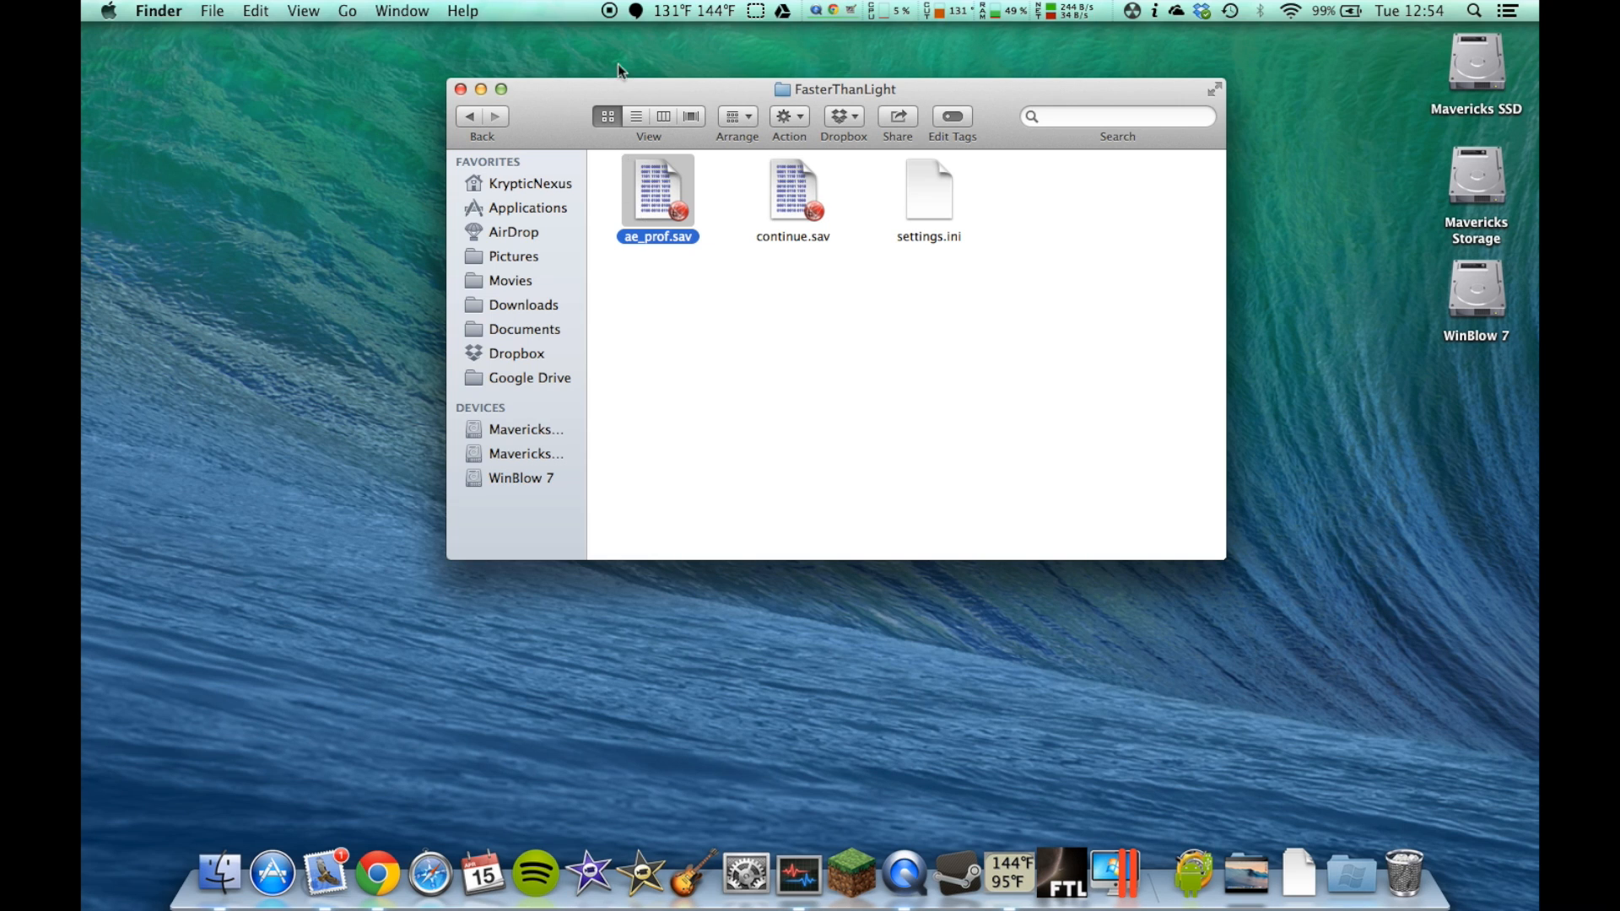